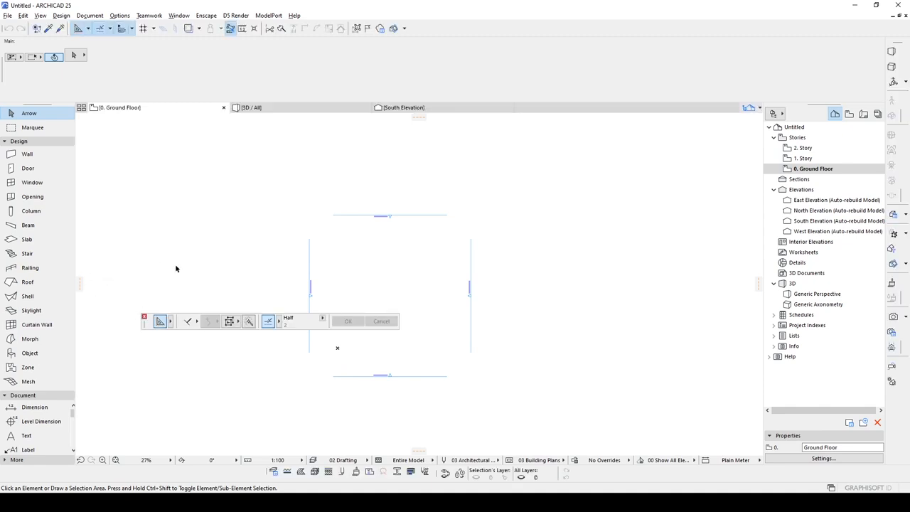
# Undock the Control Box palette via Window > Palettes and dock it in the bottom bar.
pyautogui.click(119, 15)
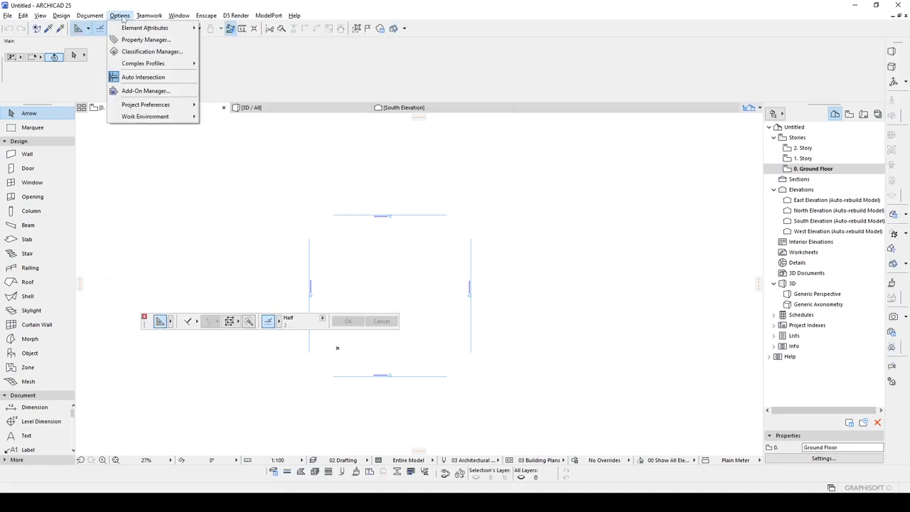
pyautogui.click(178, 15)
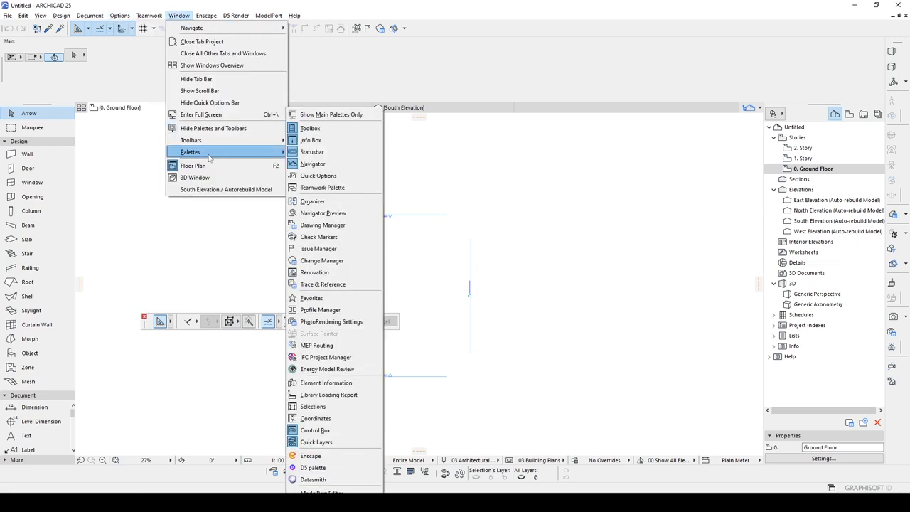
pyautogui.moveTo(329, 431)
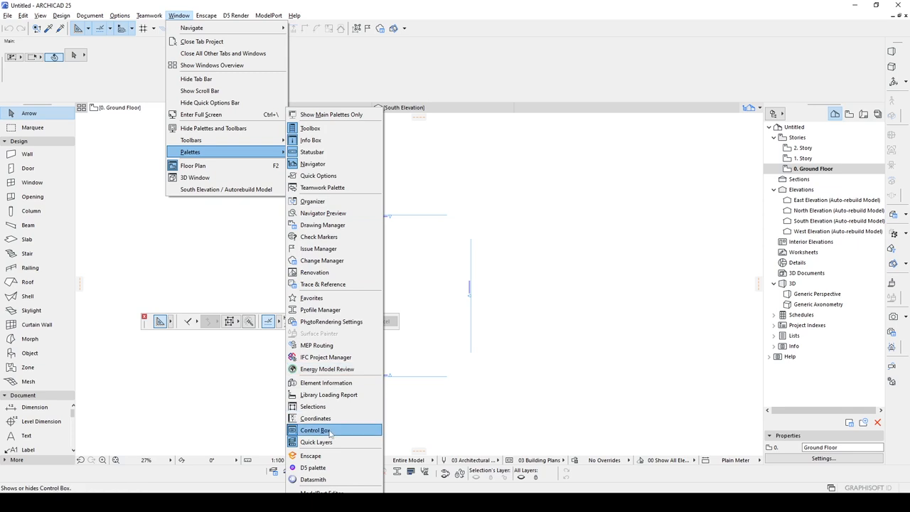
pyautogui.click(315, 430)
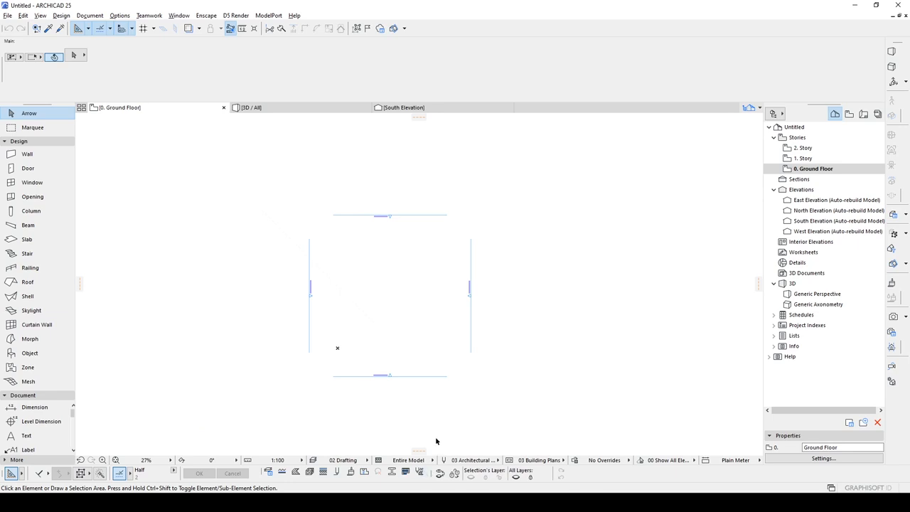
pyautogui.moveTo(436, 441)
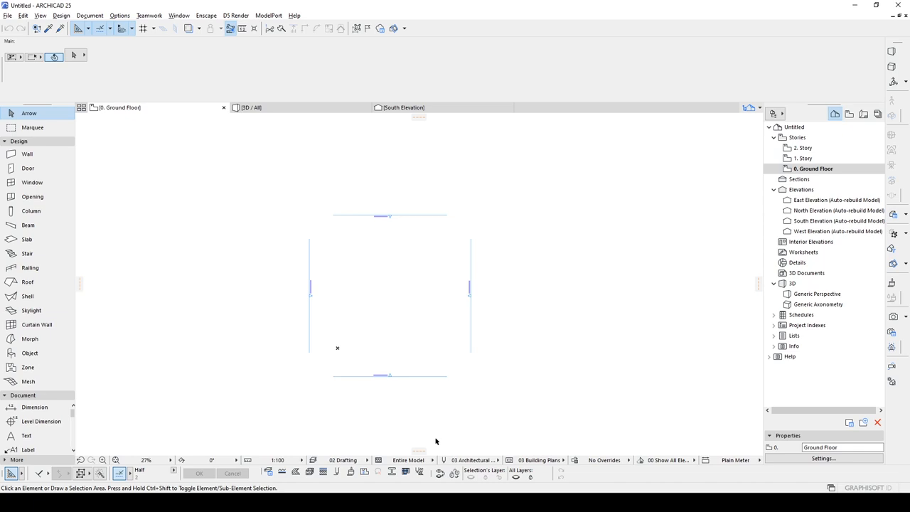
pyautogui.moveTo(432, 435)
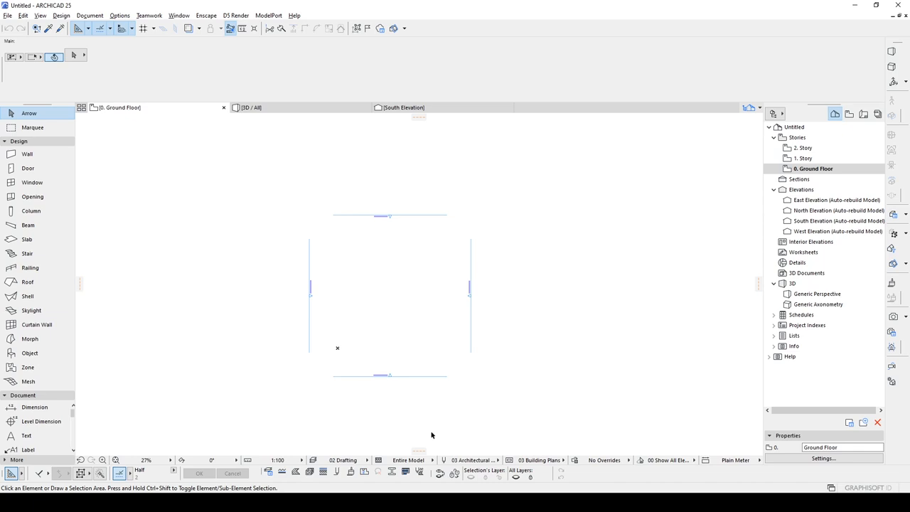
pyautogui.moveTo(229, 342)
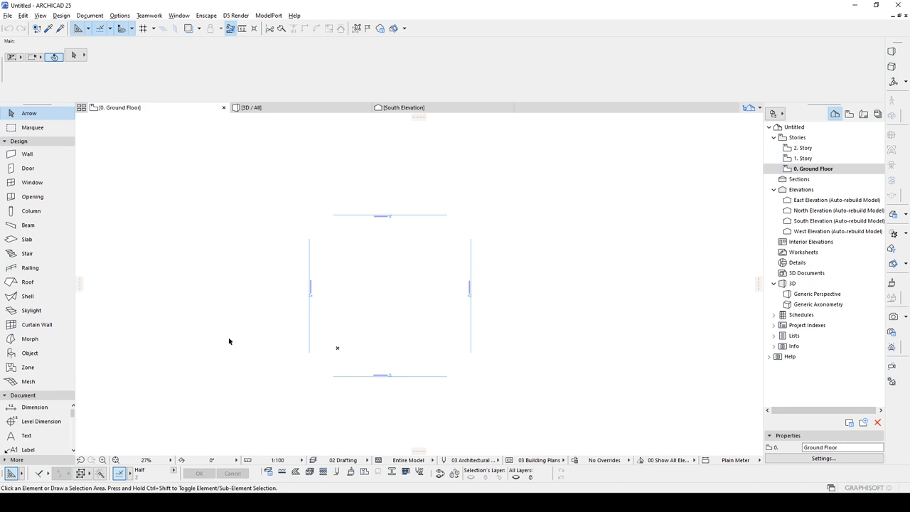
pyautogui.moveTo(27, 239)
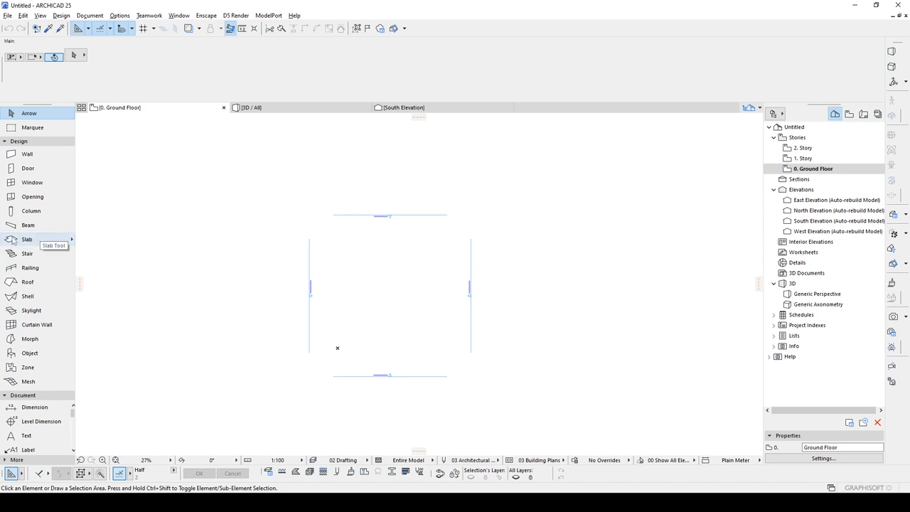
pyautogui.moveTo(32, 182)
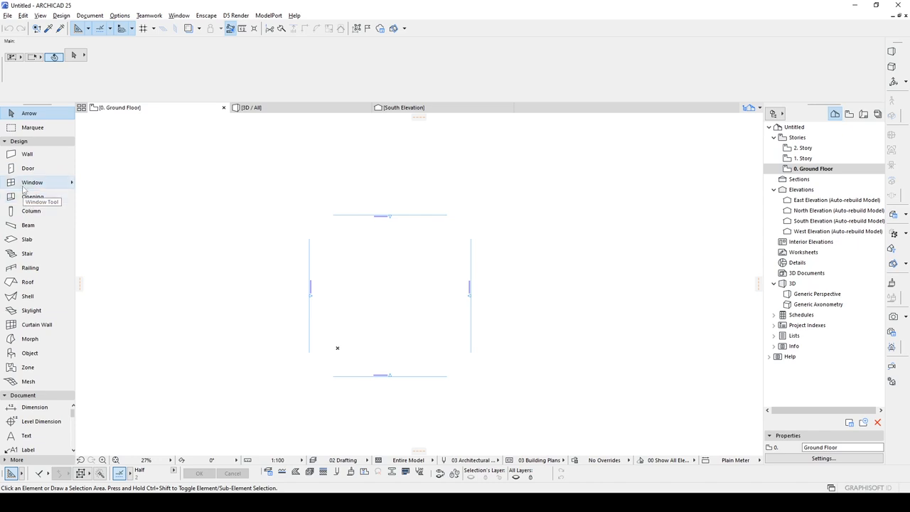
pyautogui.moveTo(212, 230)
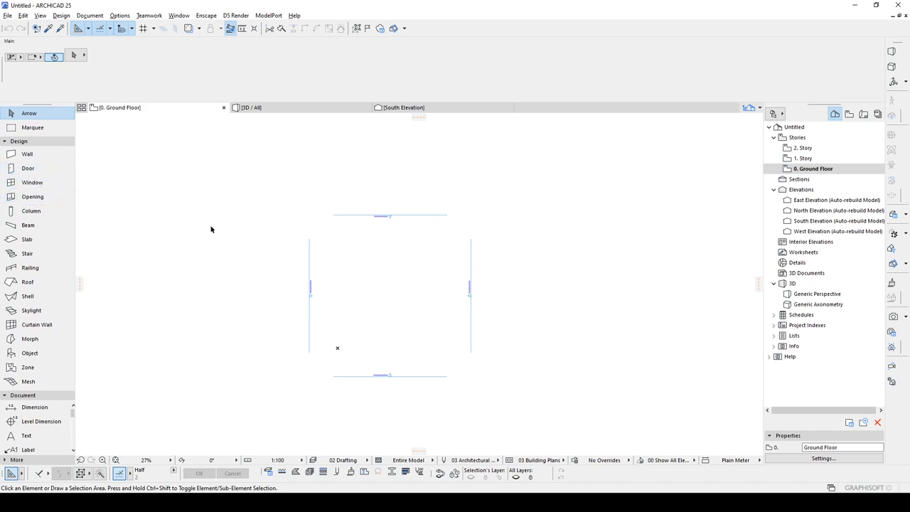
# Start drawing the irregular polygon outline with the polyline tool.
pyautogui.click(27, 448)
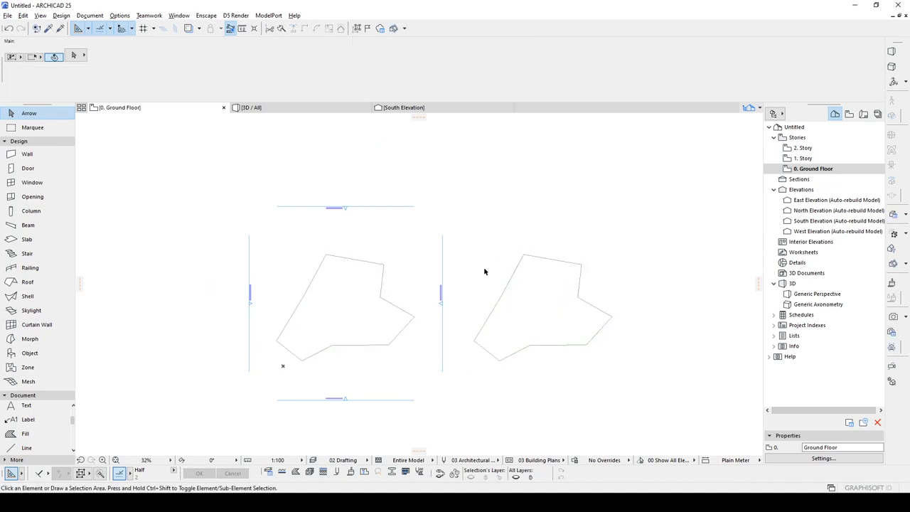
pyautogui.moveTo(514, 288)
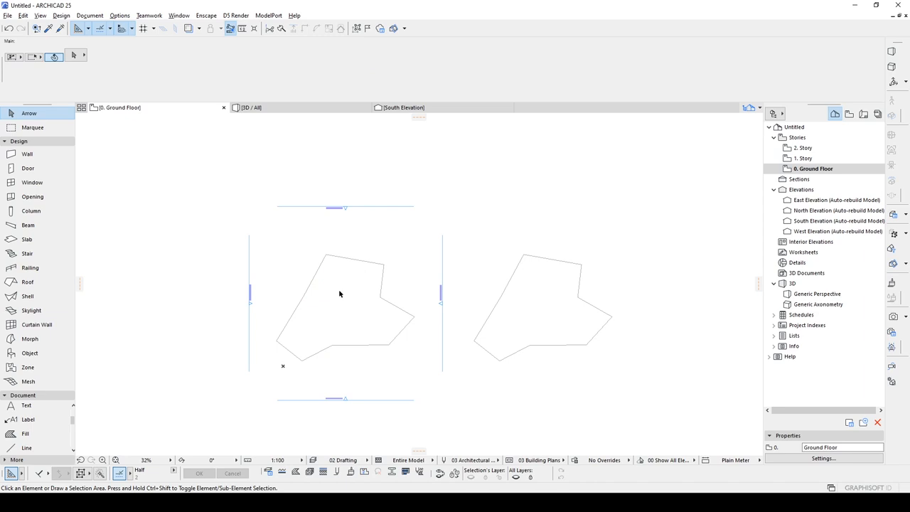
pyautogui.moveTo(393, 267)
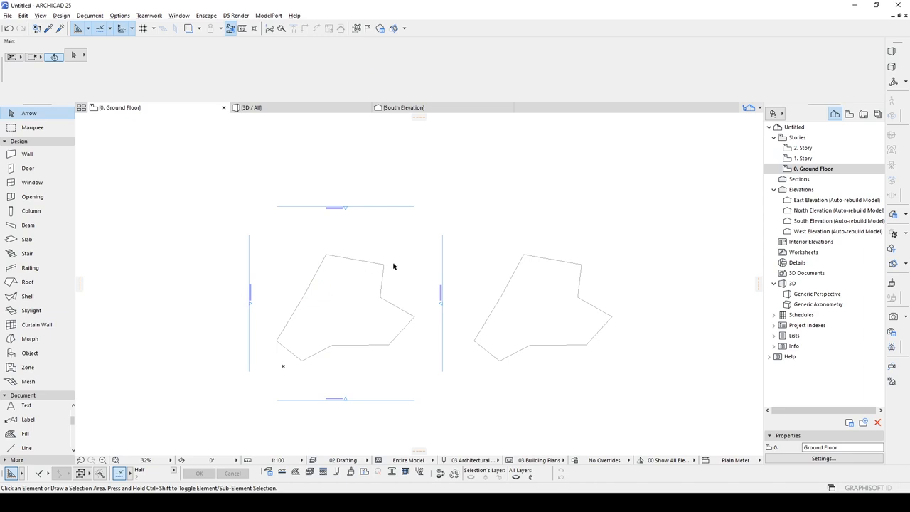
pyautogui.moveTo(405, 273)
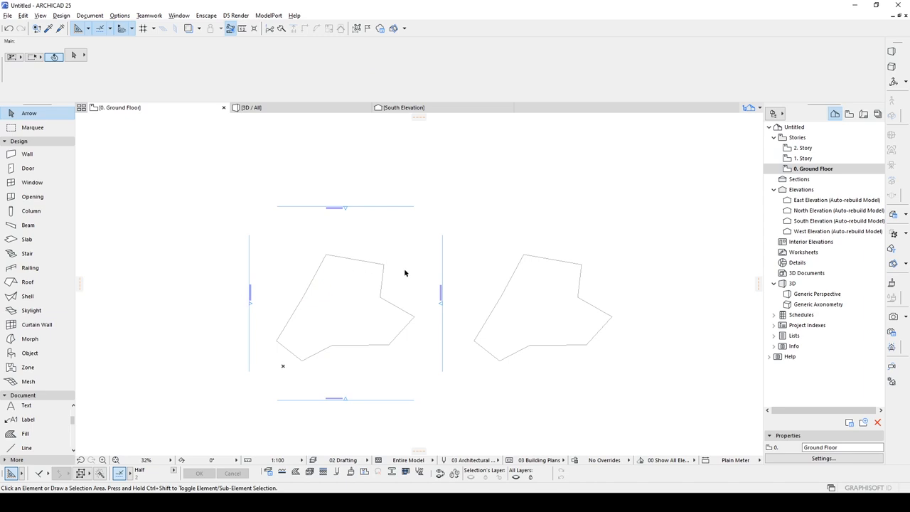
pyautogui.moveTo(27, 154)
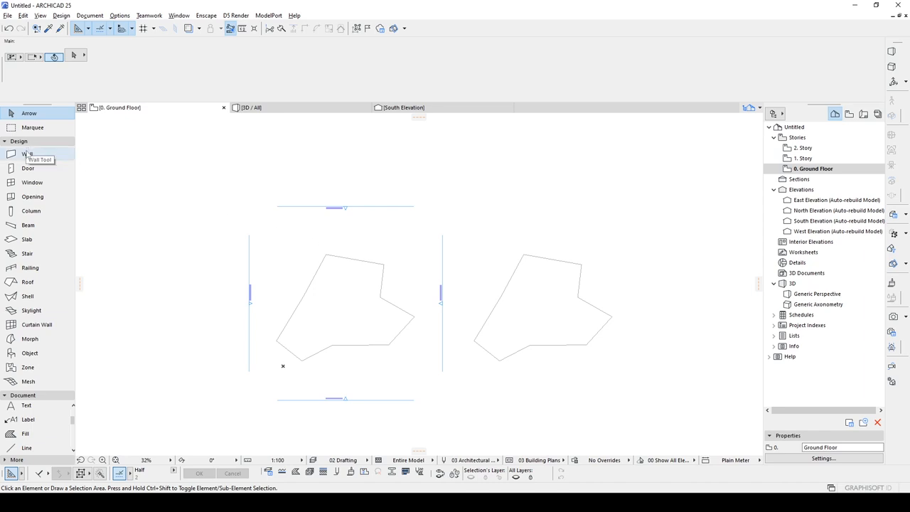
# Draw a polywall along the left outline, then two interior dividing walls.
pyautogui.click(27, 154)
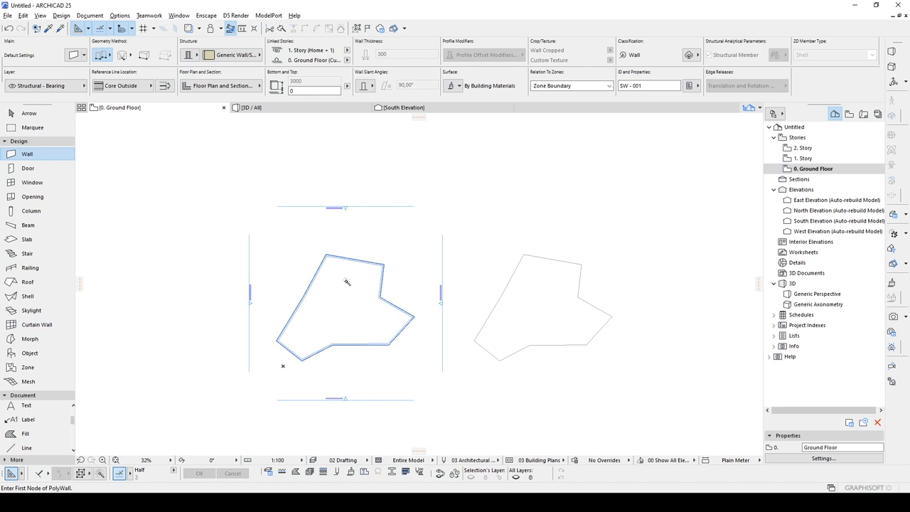
pyautogui.moveTo(333, 288)
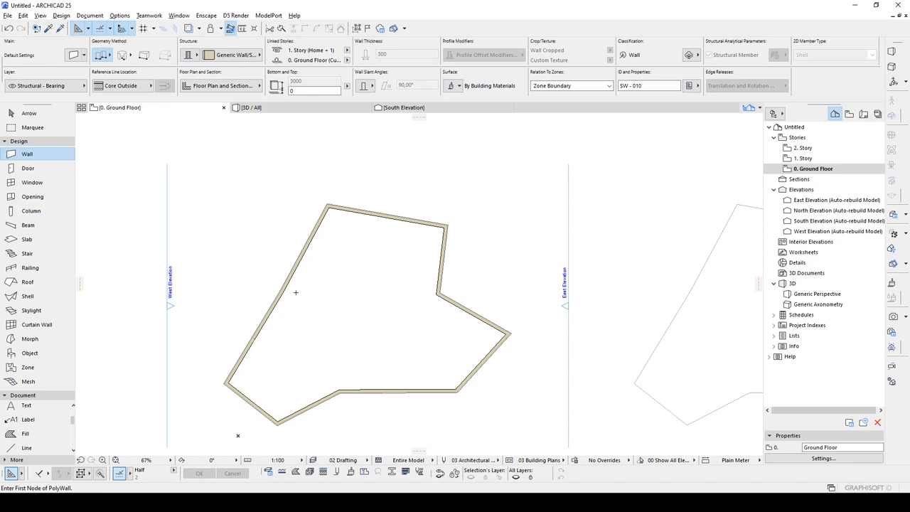
pyautogui.moveTo(305, 304)
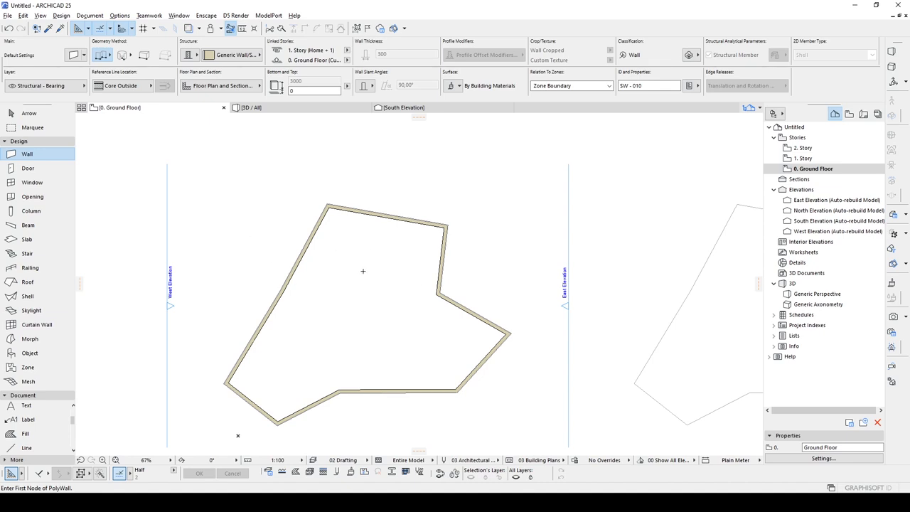
pyautogui.click(28, 113)
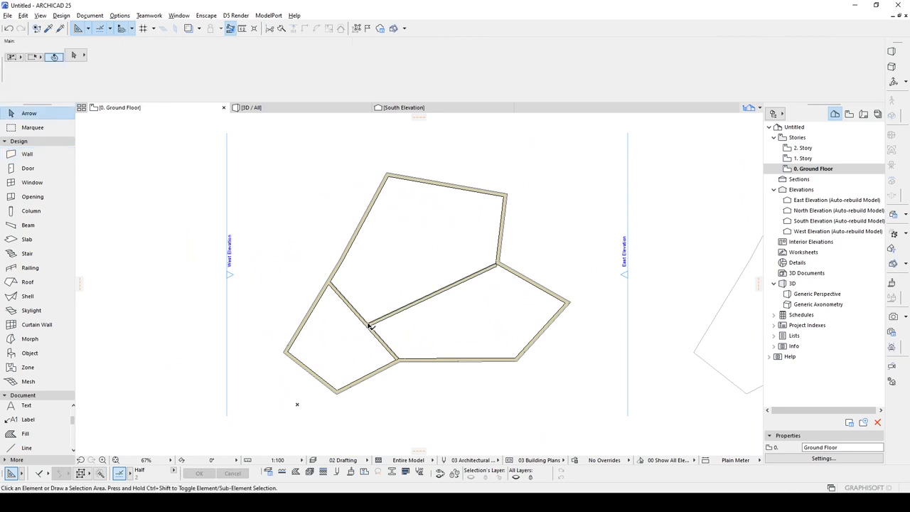
pyautogui.moveTo(361, 202)
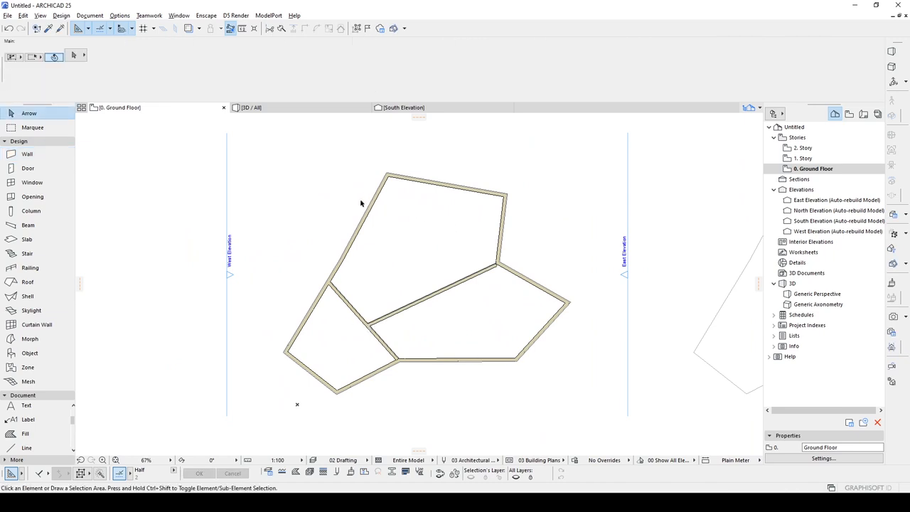
pyautogui.moveTo(378, 219)
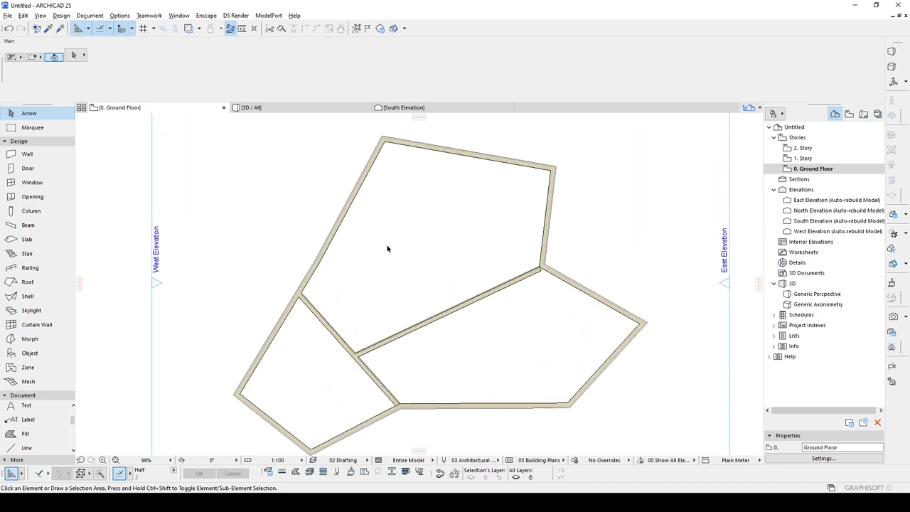
pyautogui.moveTo(27, 239)
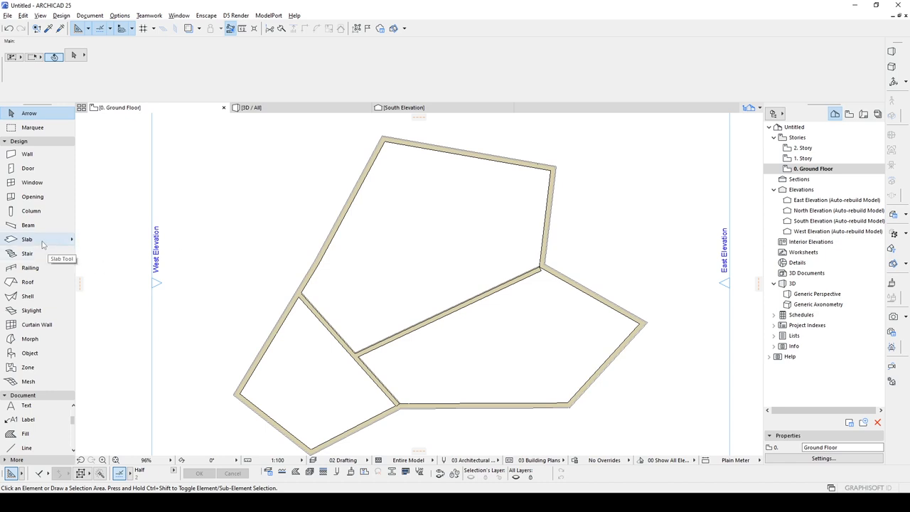
# Magic-wand a floor slab into each of the three wall-enclosed rooms.
pyautogui.click(27, 239)
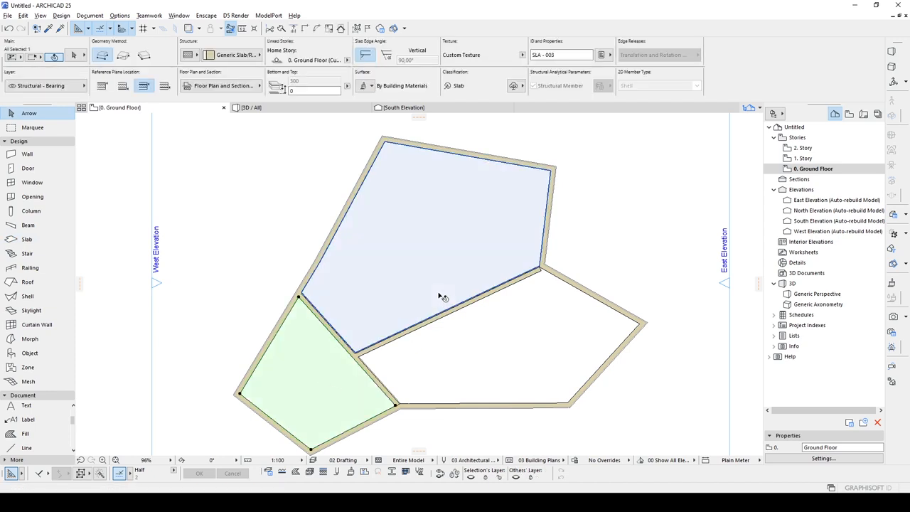
pyautogui.click(480, 333)
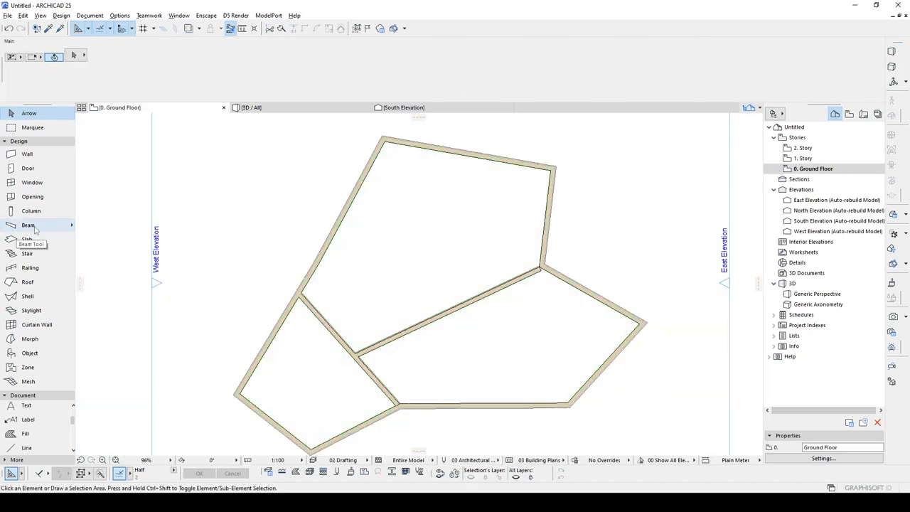
# Trace beams along the walls and orbit the 3D view around the rooms.
pyautogui.click(28, 225)
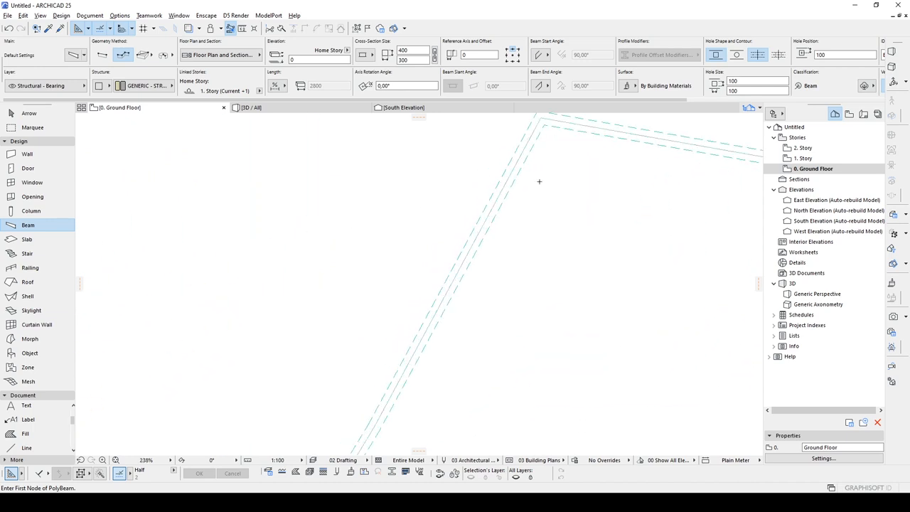
pyautogui.moveTo(402, 278)
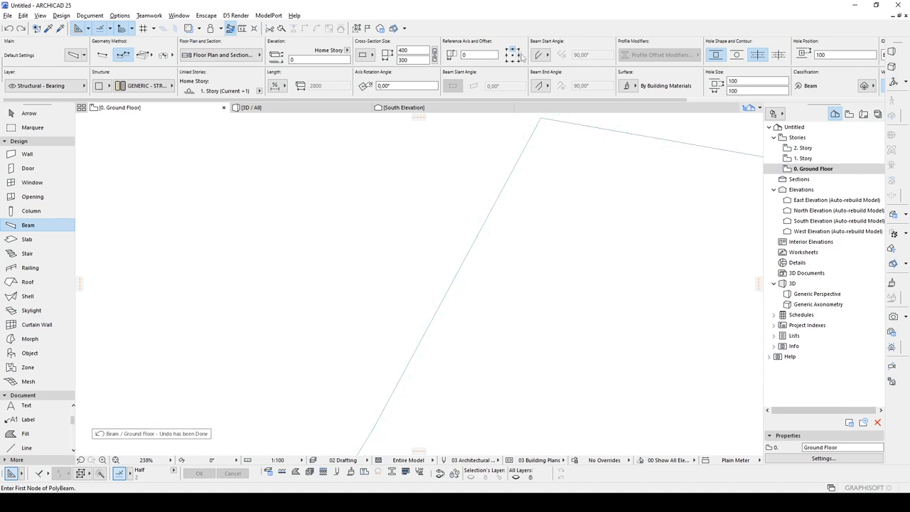
pyautogui.moveTo(510, 55)
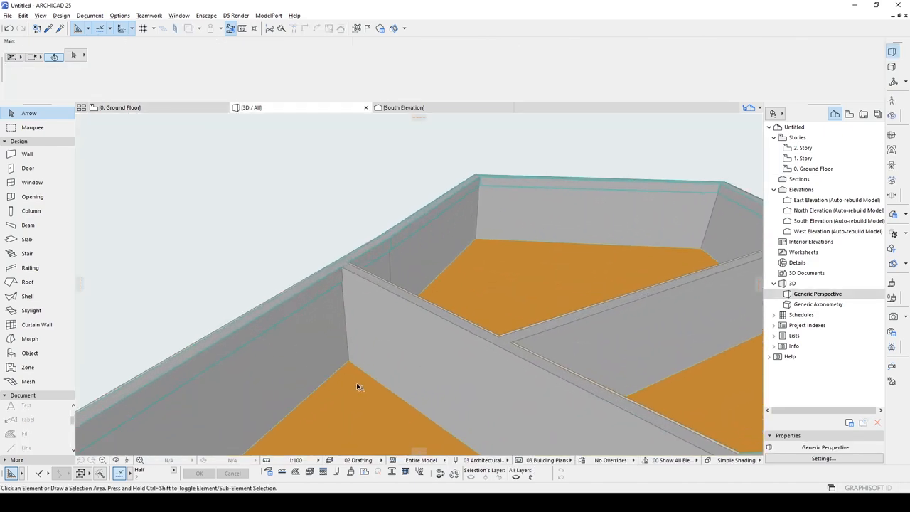
pyautogui.moveTo(357, 386); pyautogui.dragTo(516, 360)
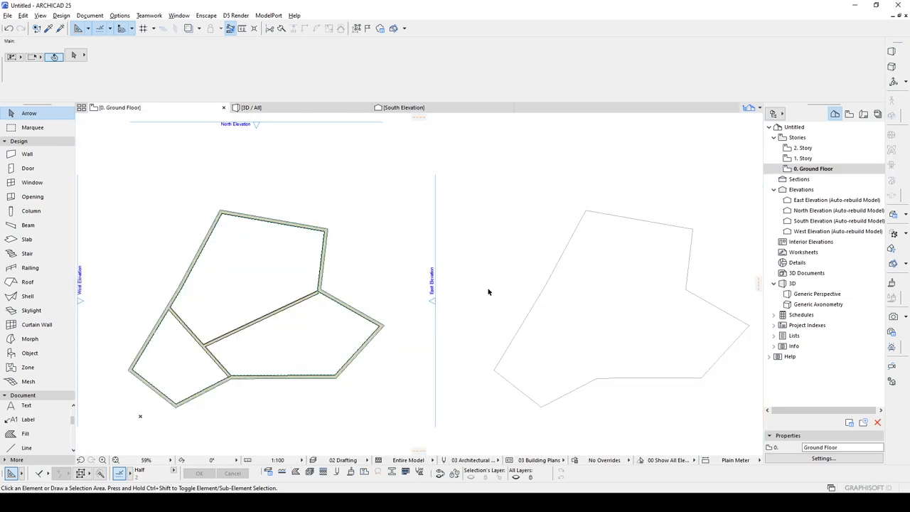
pyautogui.moveTo(477, 249)
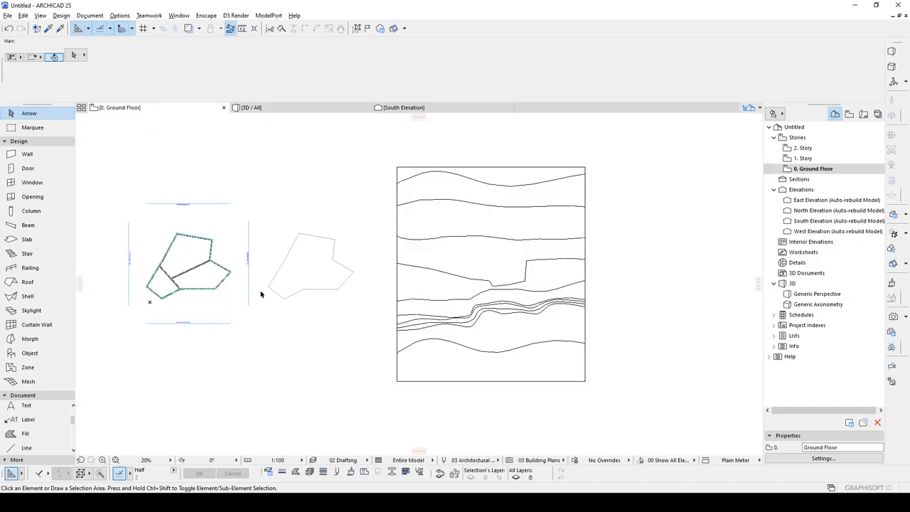
pyautogui.moveTo(26, 405)
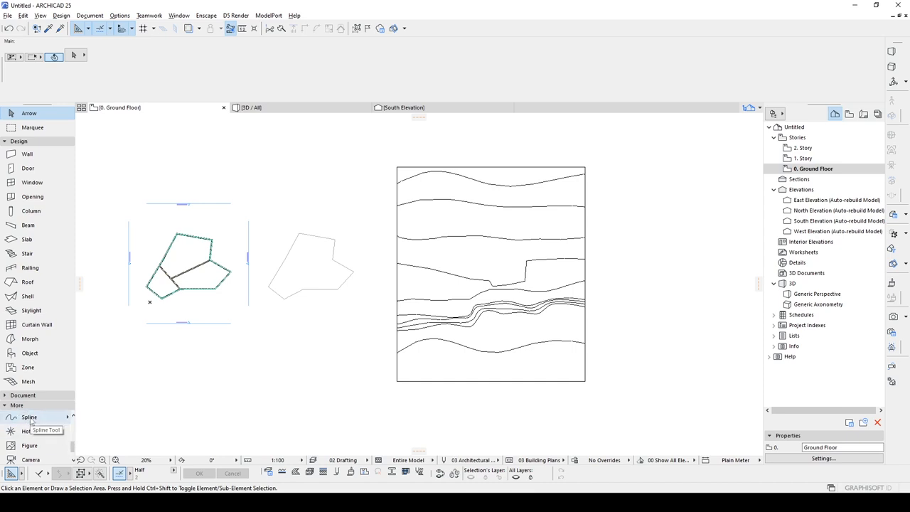
# Draw the S-curve spline over the mesh and reposition its top end node.
pyautogui.click(30, 416)
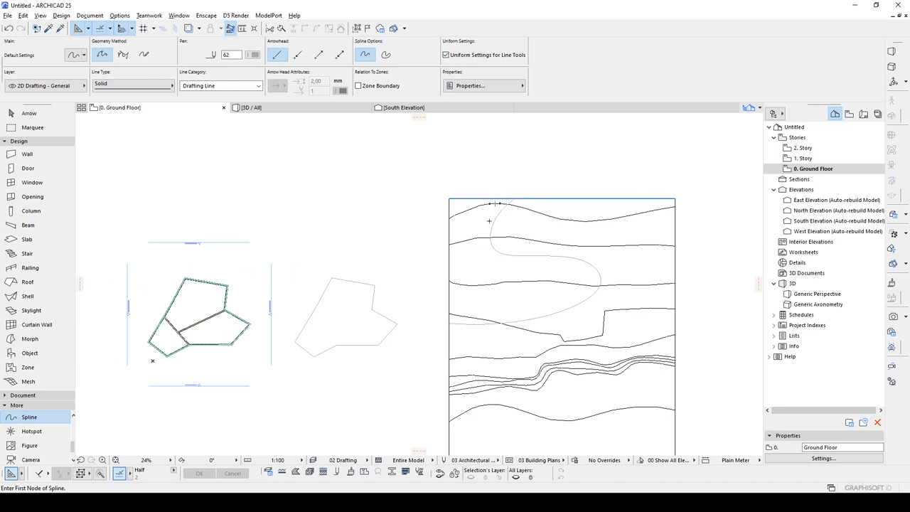
pyautogui.moveTo(483, 247)
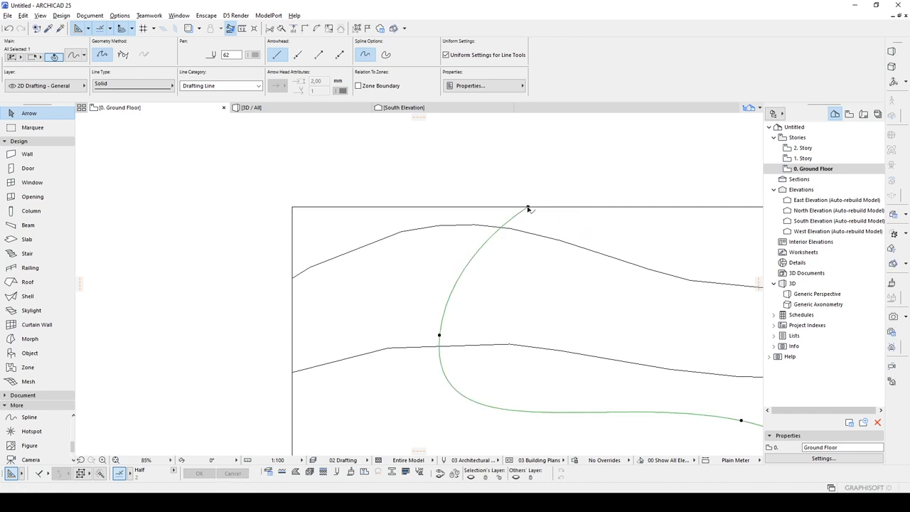
pyautogui.click(527, 207)
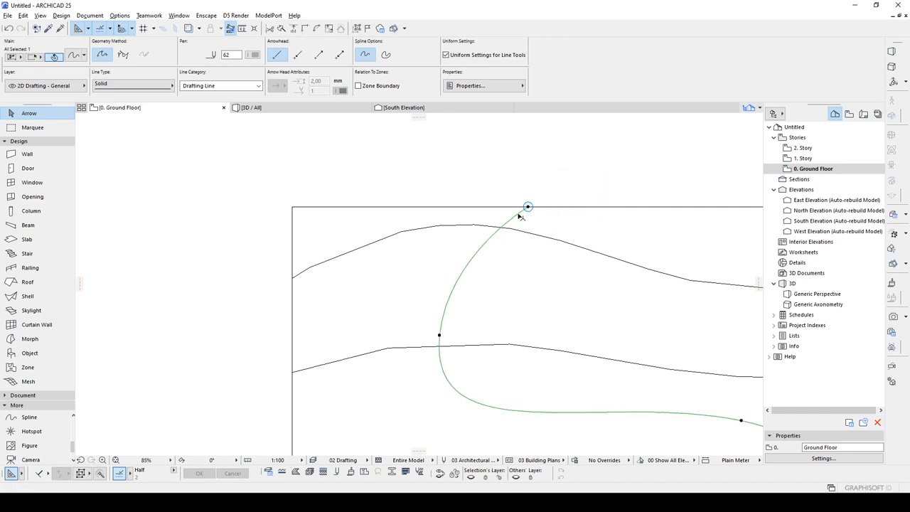
pyautogui.click(527, 207)
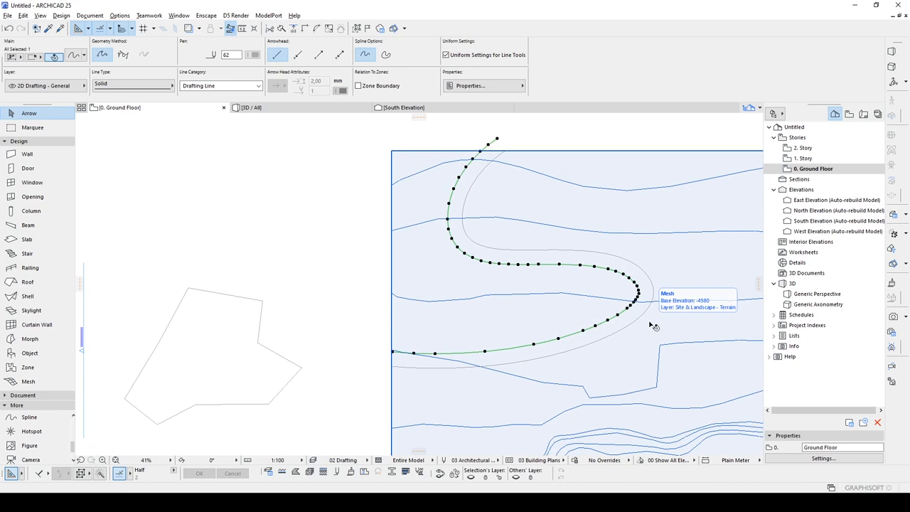
pyautogui.click(633, 283)
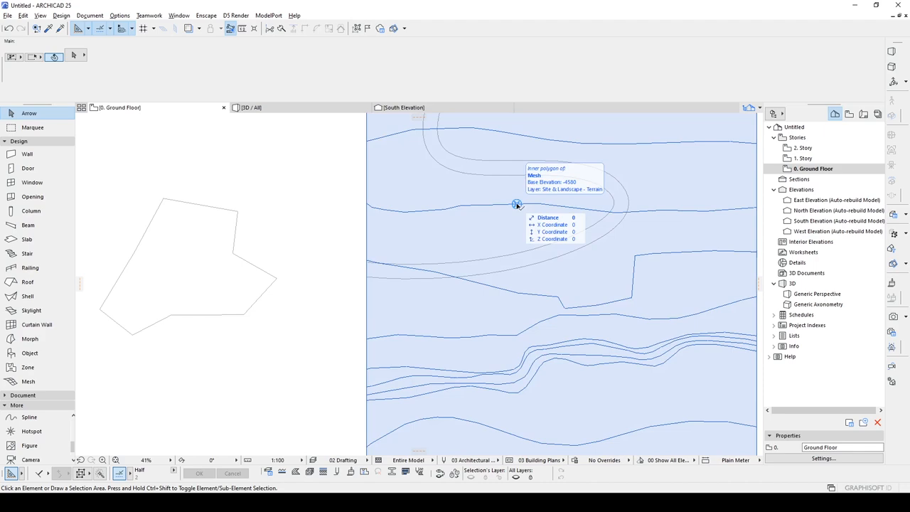
# Select the terrain mesh and add points tracing both road curves as ridges.
pyautogui.click(518, 204)
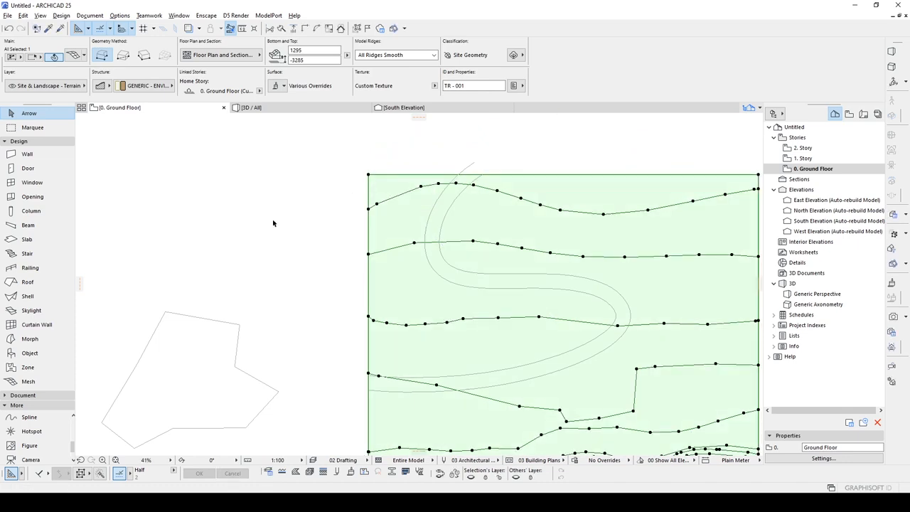
pyautogui.moveTo(457, 167)
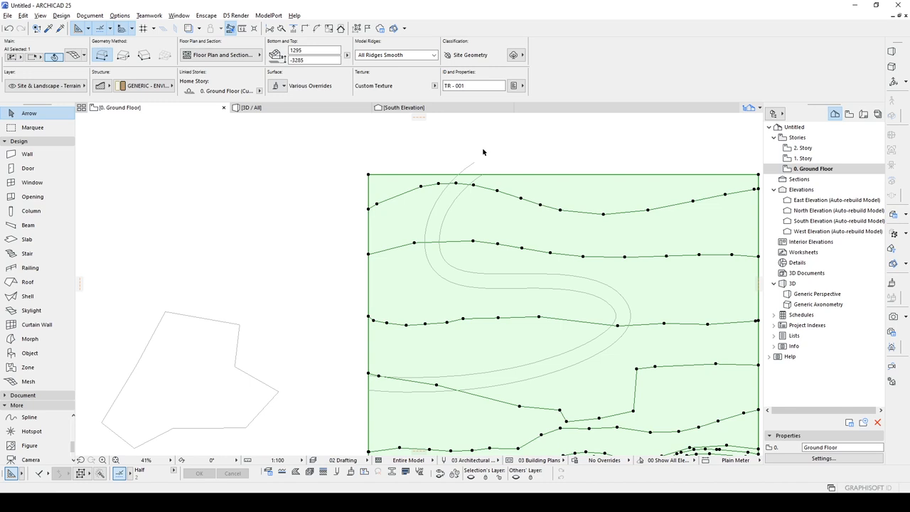
pyautogui.moveTo(629, 322)
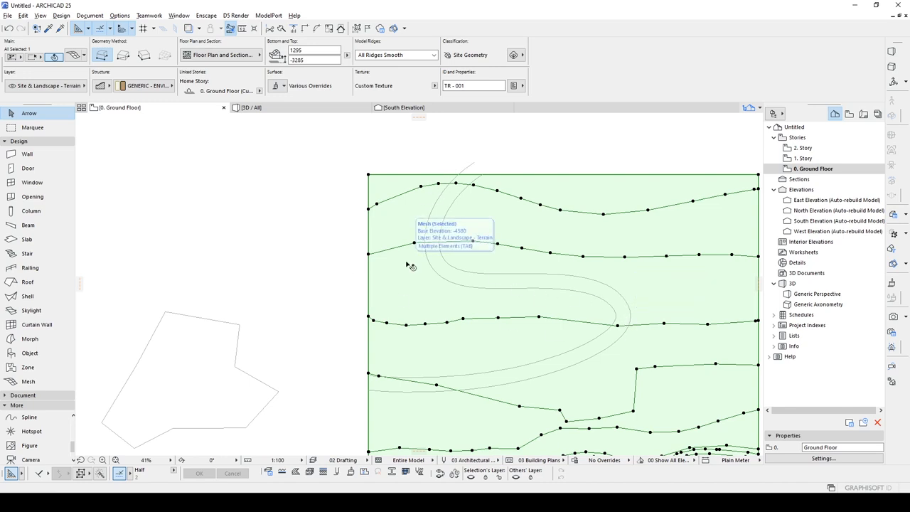
pyautogui.click(368, 174)
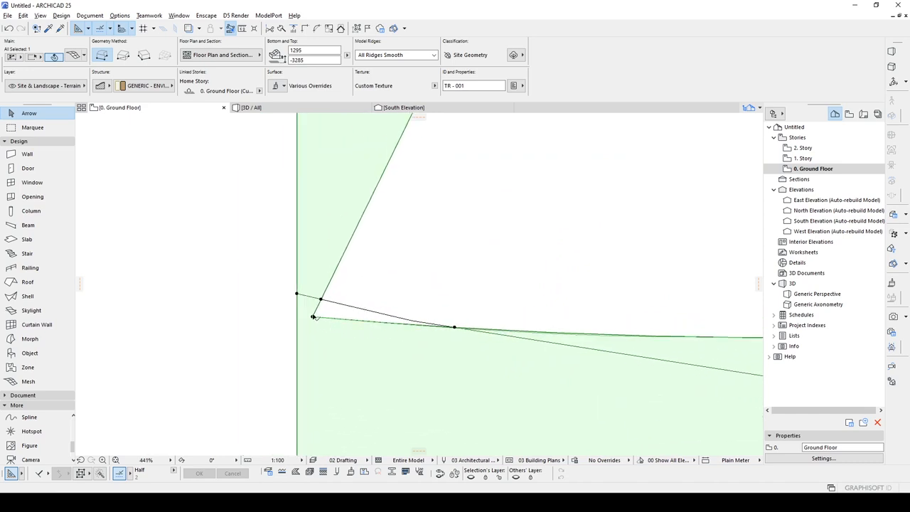
pyautogui.click(313, 318)
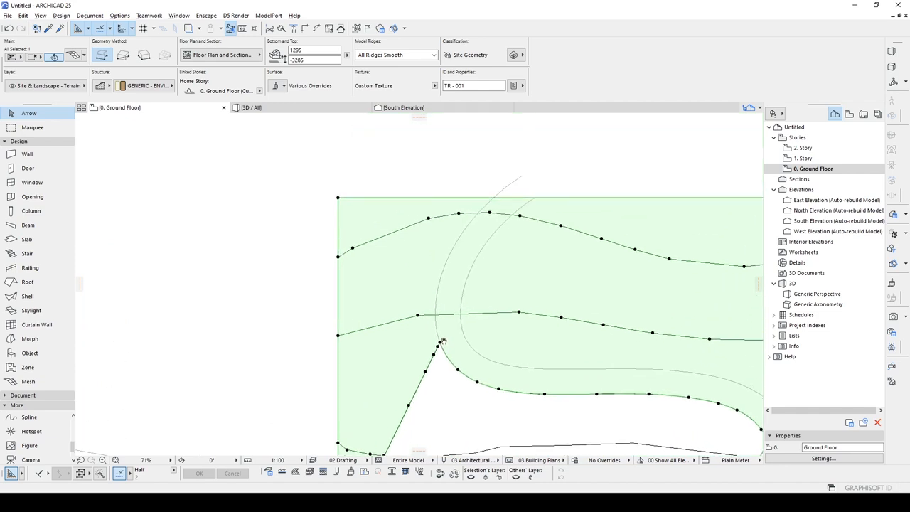
pyautogui.scroll(-3)
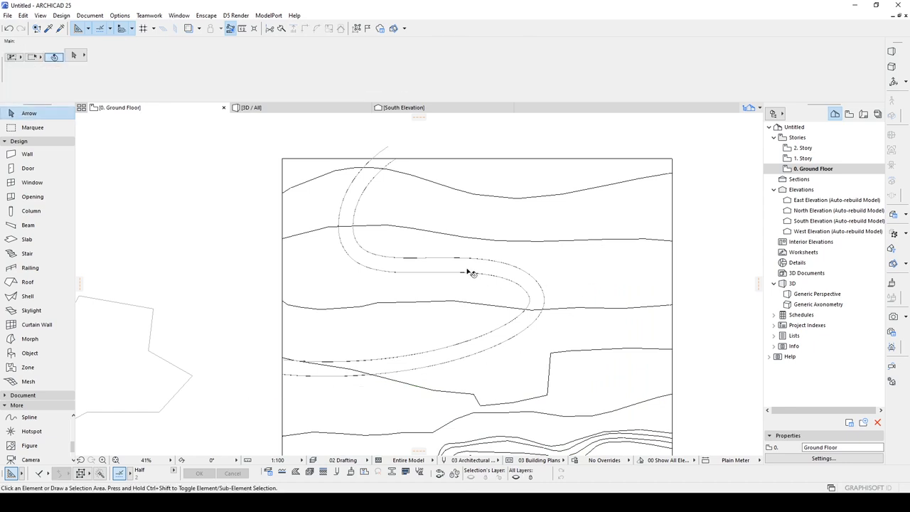
# Select the road polygon in the 3D mesh and elevate it by 100.
pyautogui.click(470, 273)
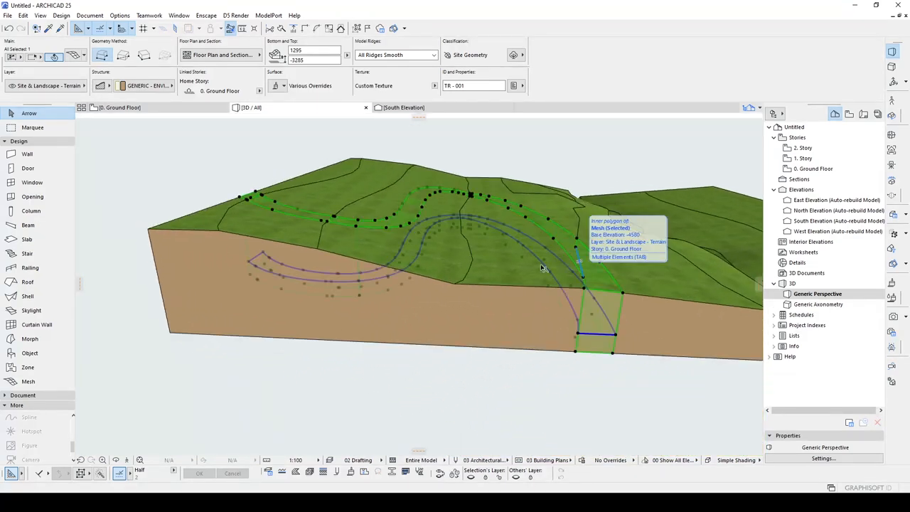
pyautogui.moveTo(646, 292)
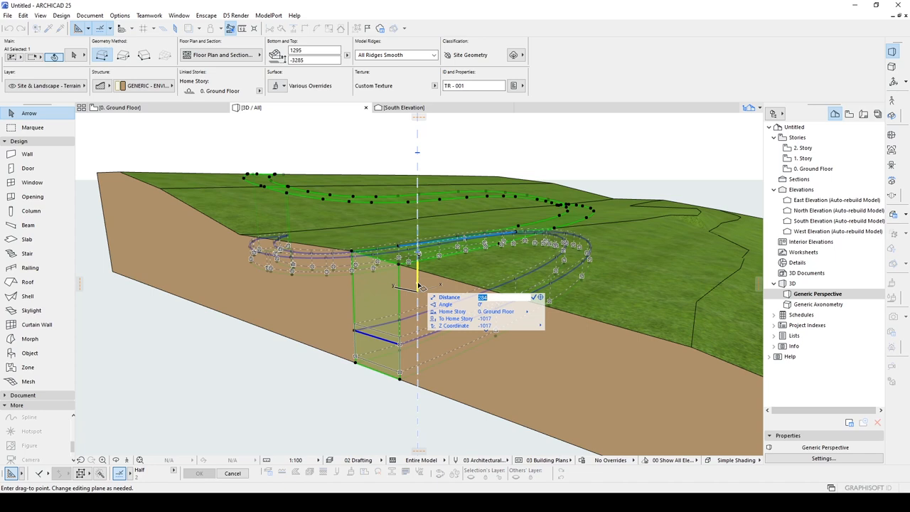
pyautogui.write('100')
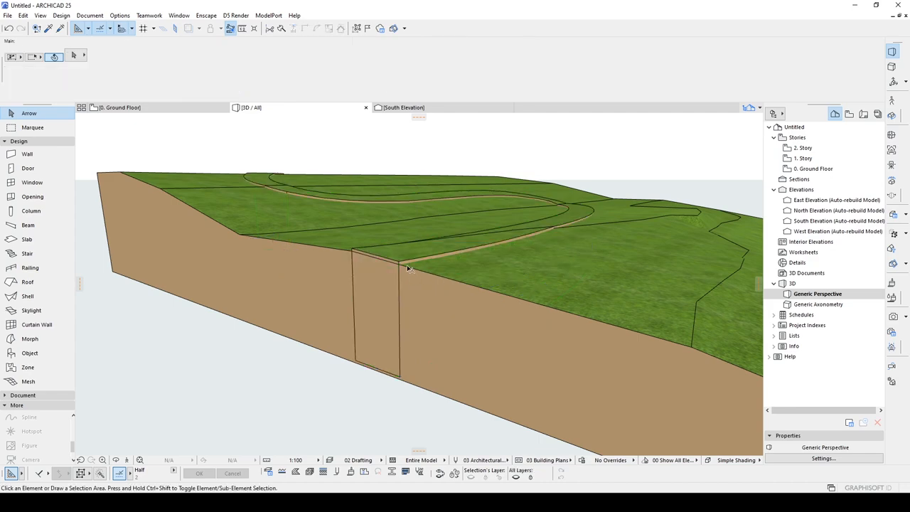
# Override the road mesh's top surface with Pavement - Brick Moss.
pyautogui.click(409, 269)
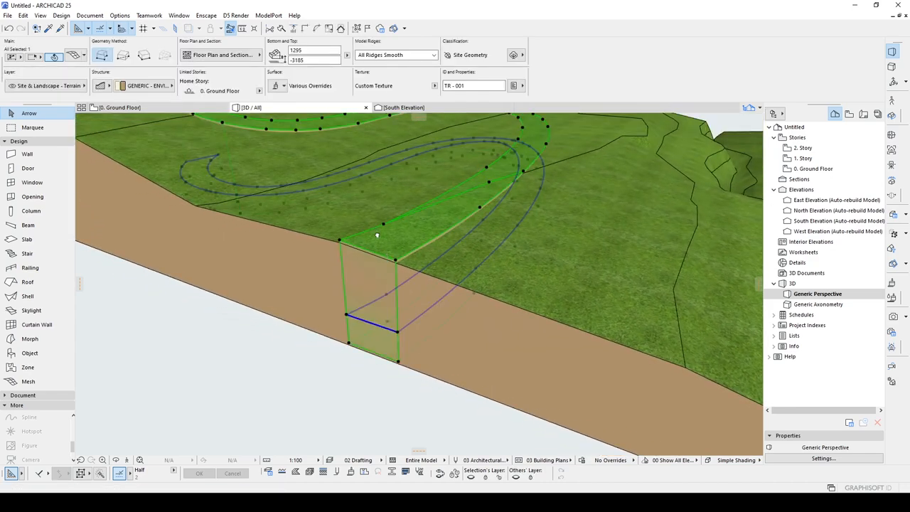
pyautogui.click(283, 86)
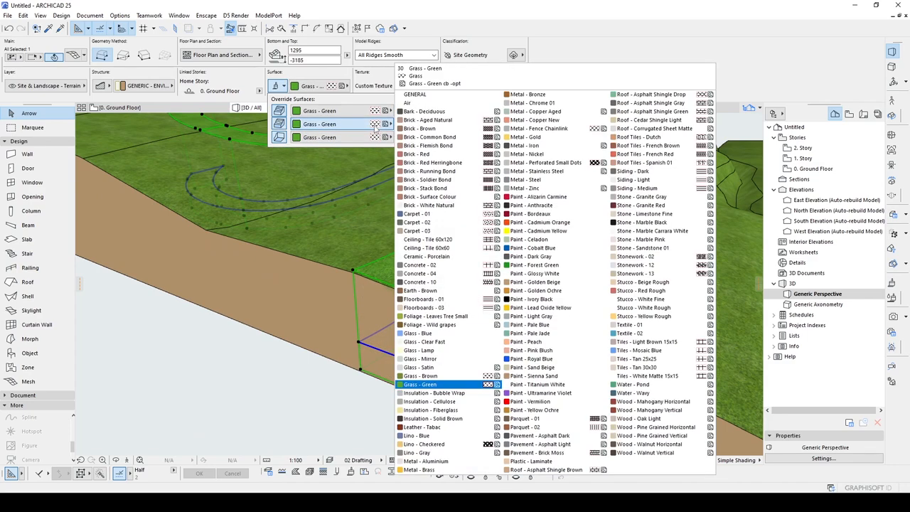
pyautogui.click(533, 427)
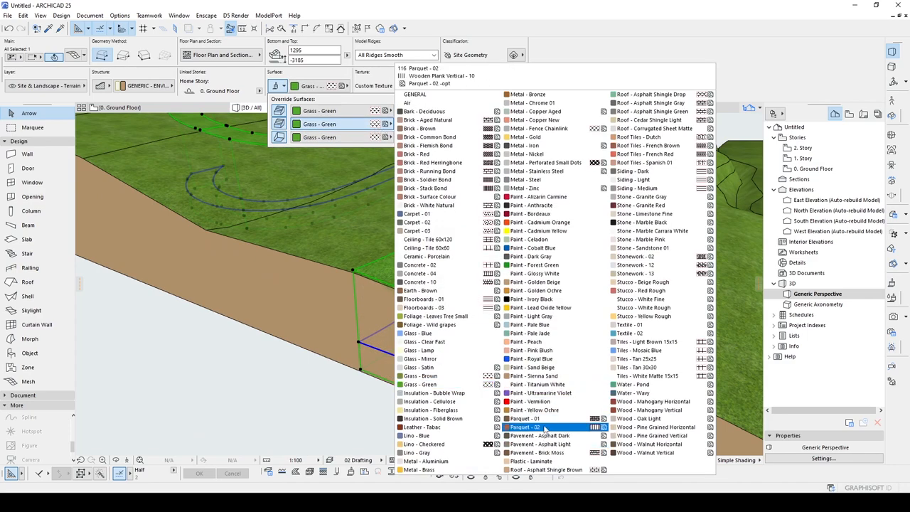
pyautogui.click(538, 453)
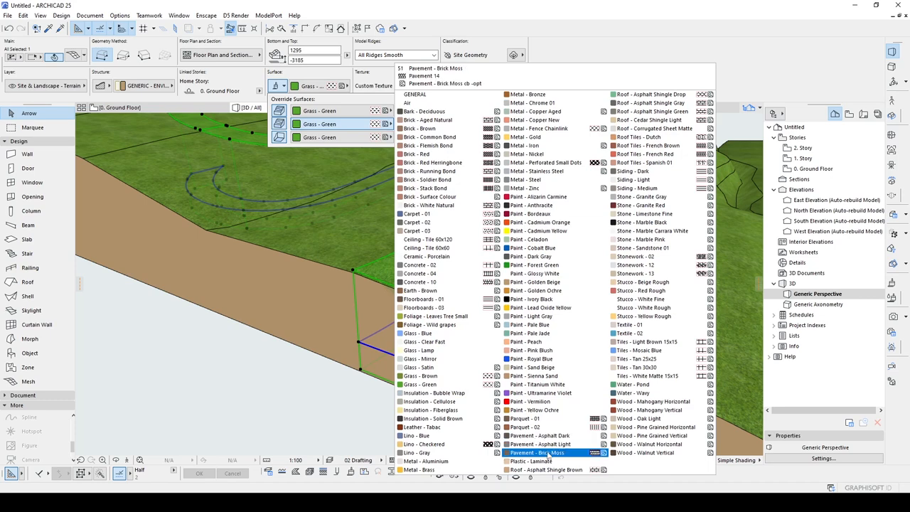
pyautogui.click(537, 453)
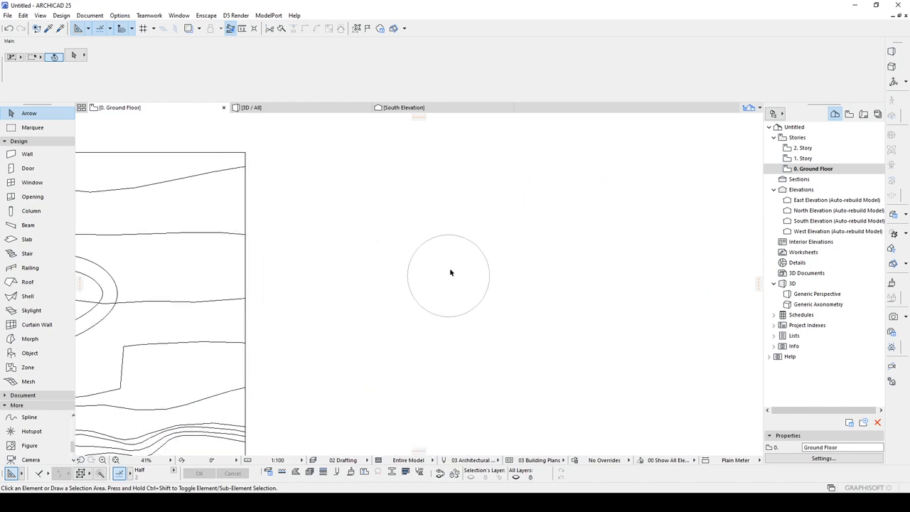
pyautogui.moveTo(367, 296)
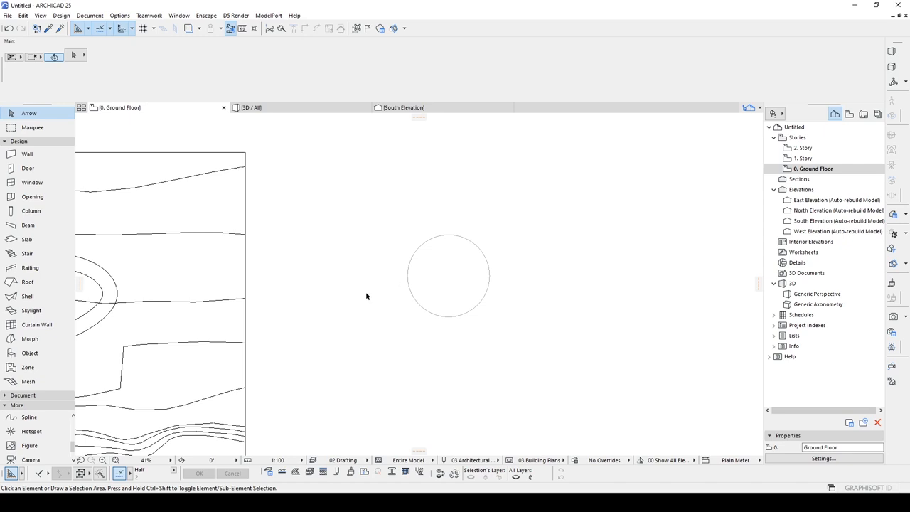
pyautogui.moveTo(428, 246)
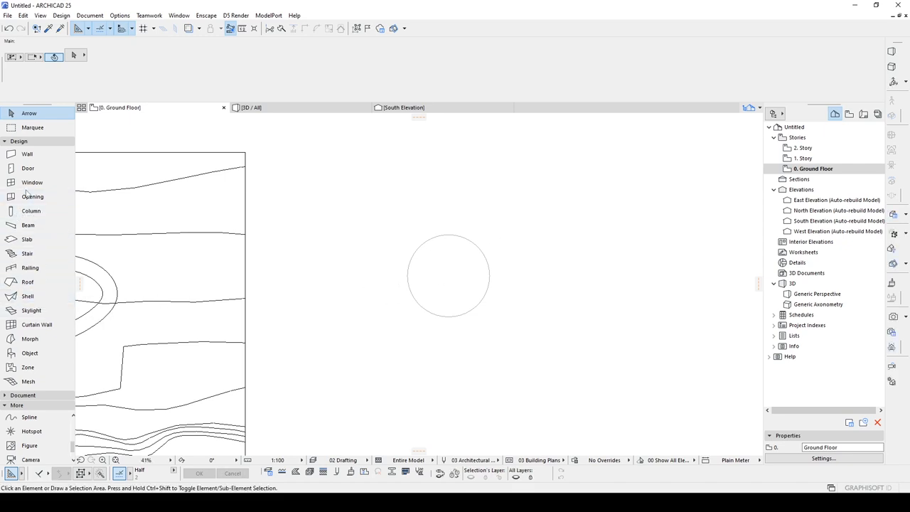
# Magic-wand an Extruded shell from the circle with 5000 extrusion length.
pyautogui.click(27, 296)
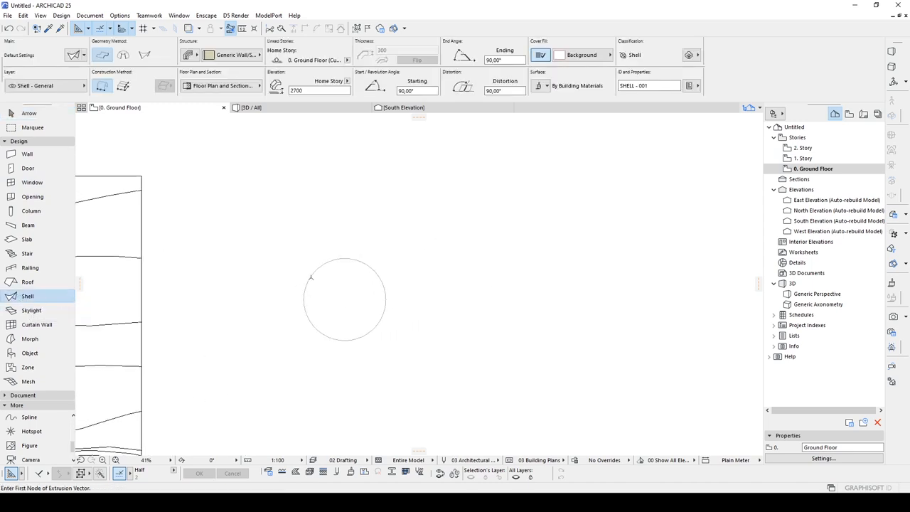
pyautogui.moveTo(324, 276)
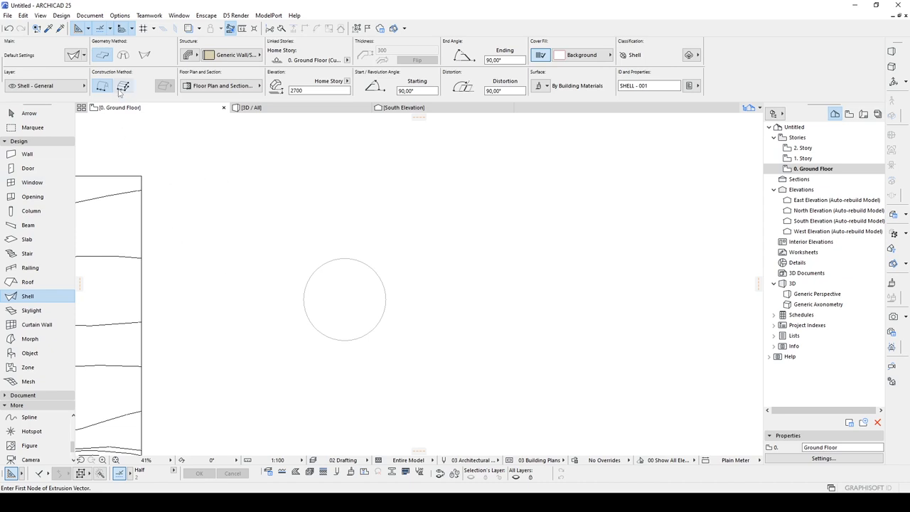
pyautogui.click(123, 85)
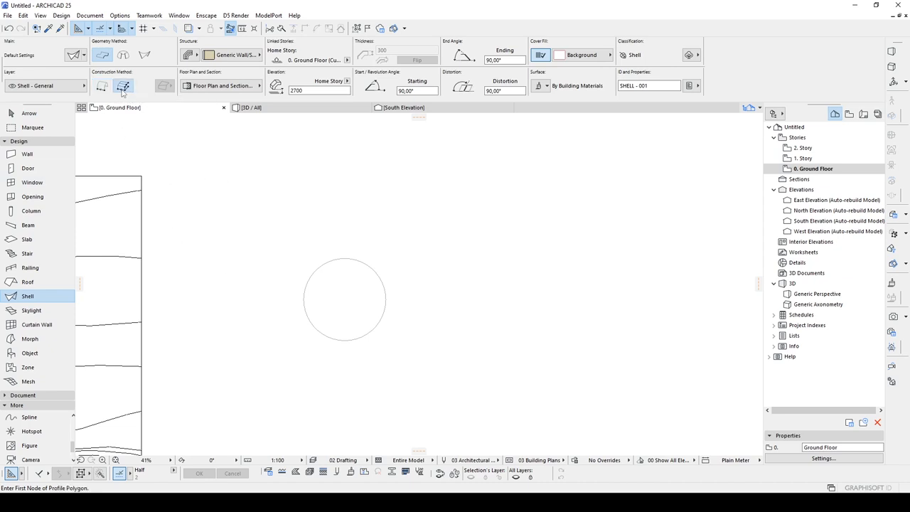
pyautogui.click(123, 85)
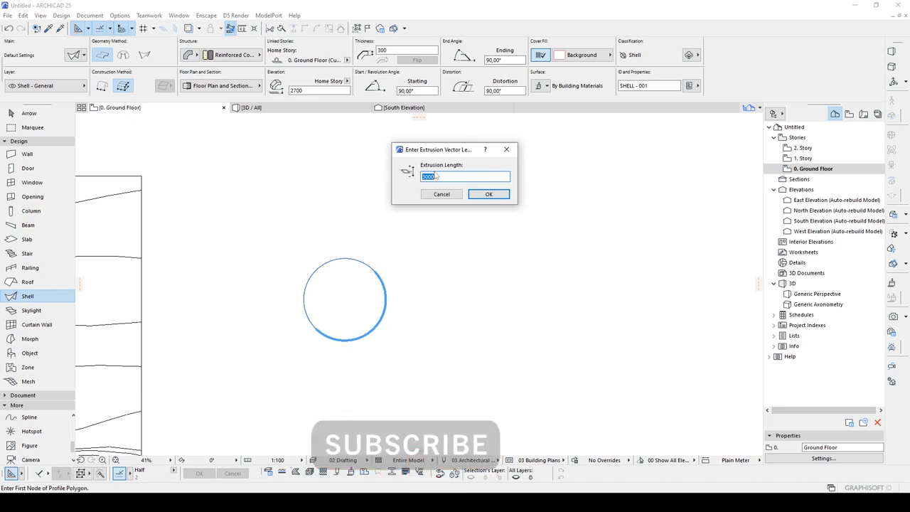
pyautogui.click(490, 195)
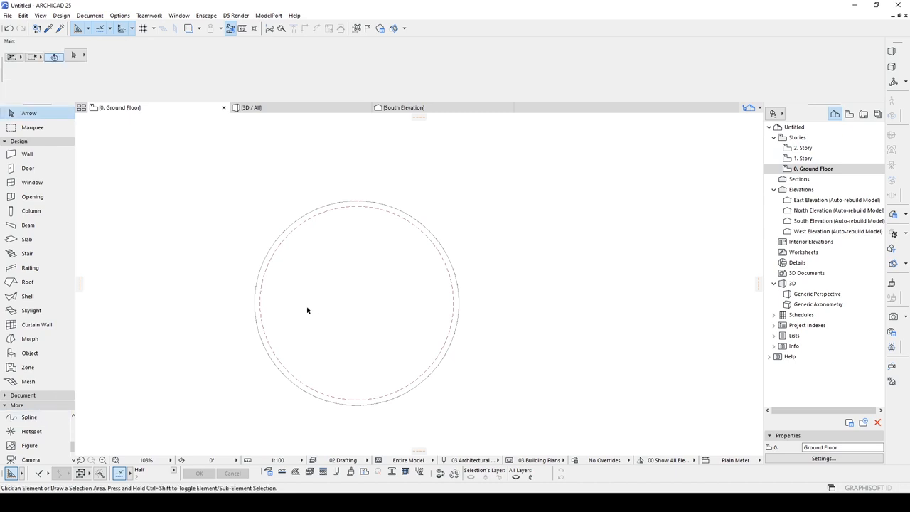
# Magic Wand-trace a shell along the upper S-shaped spline, then select it to inspect its nodes.
pyautogui.click(29, 416)
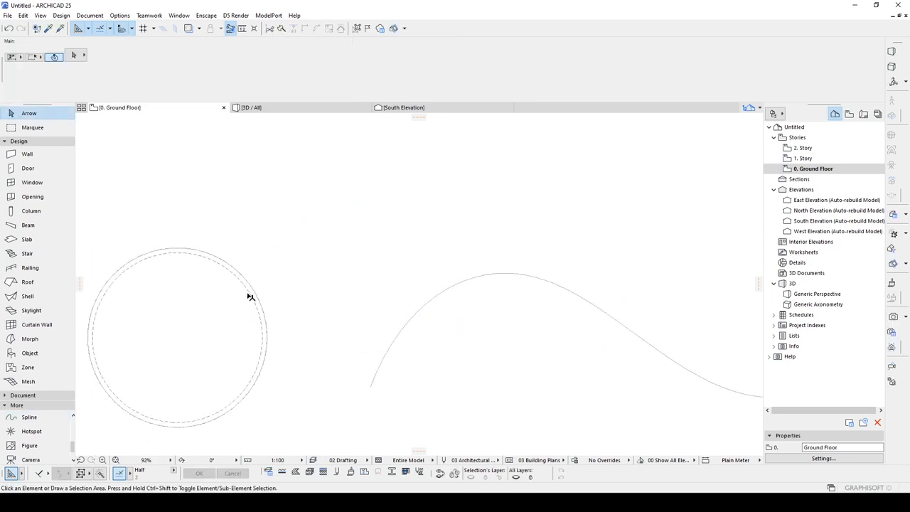
pyautogui.click(28, 296)
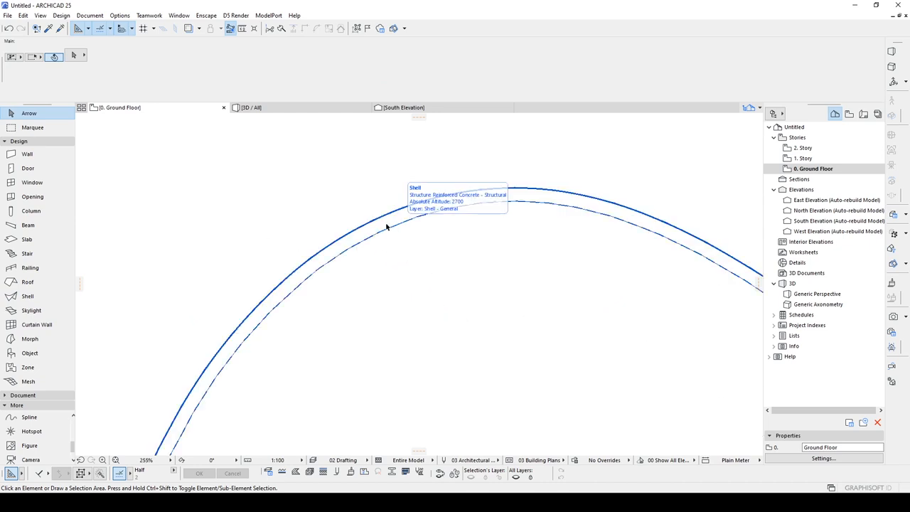
pyautogui.click(388, 228)
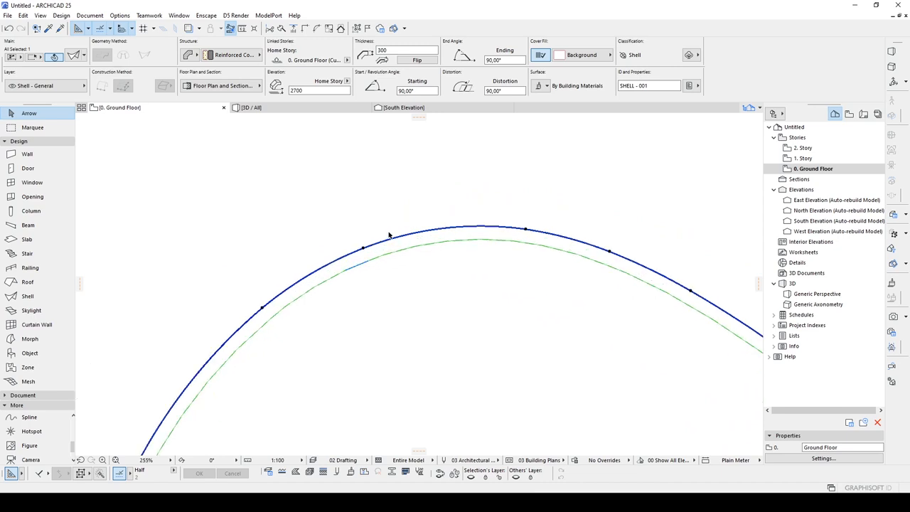
pyautogui.moveTo(354, 251)
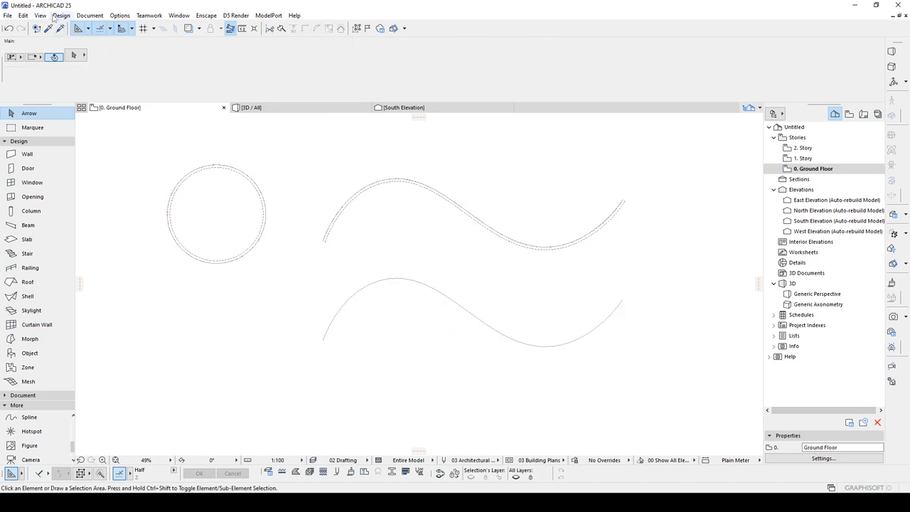
# Set Magic Wand Settings to Linear Segments with Segment Length 1000.
pyautogui.click(62, 15)
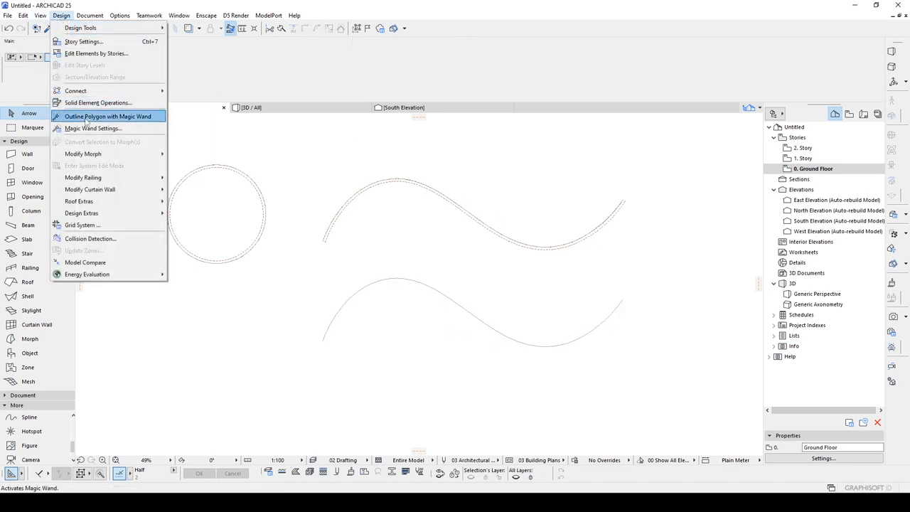
pyautogui.click(92, 128)
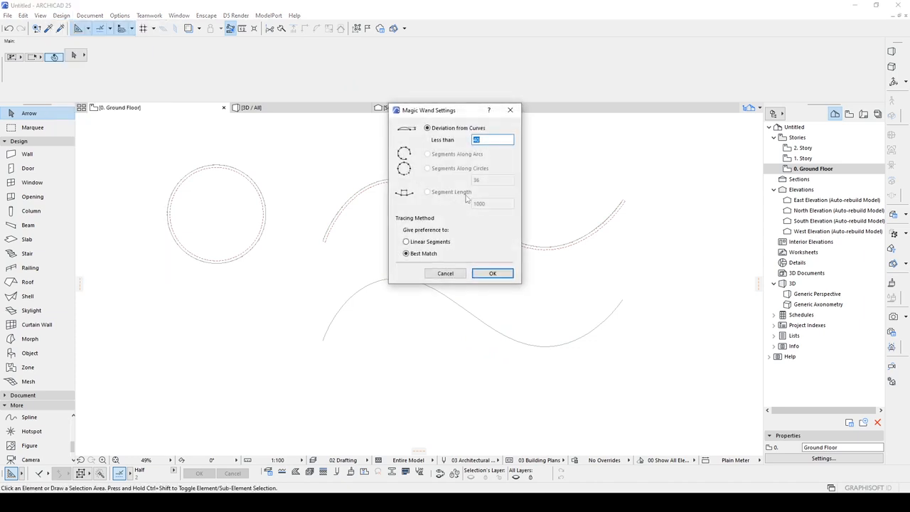
pyautogui.moveTo(430, 188)
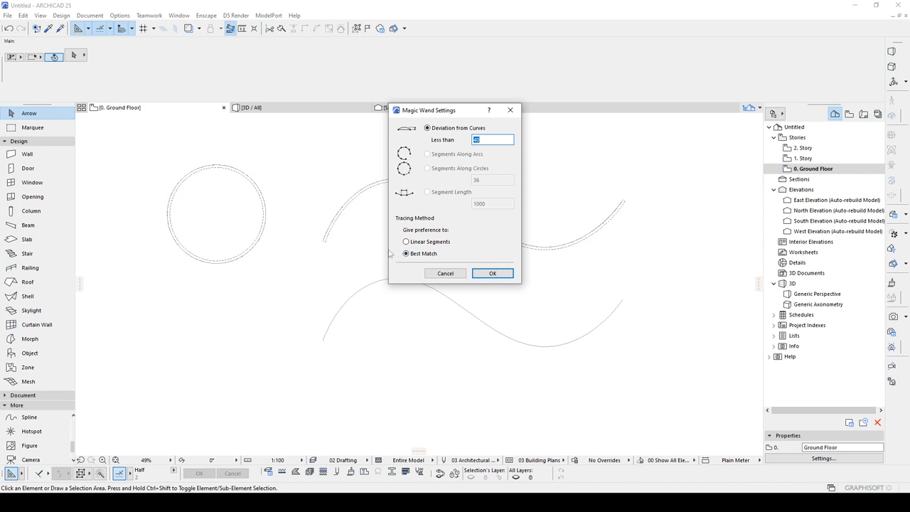
pyautogui.click(406, 253)
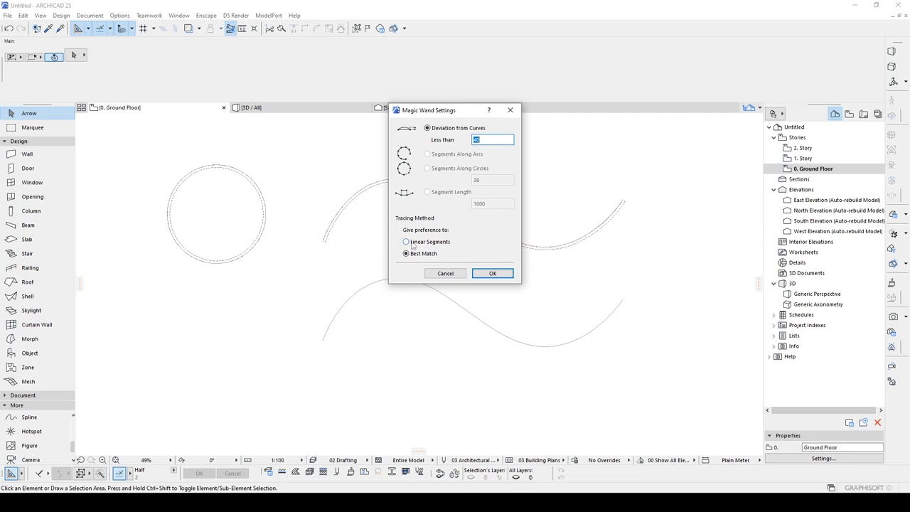
pyautogui.click(406, 242)
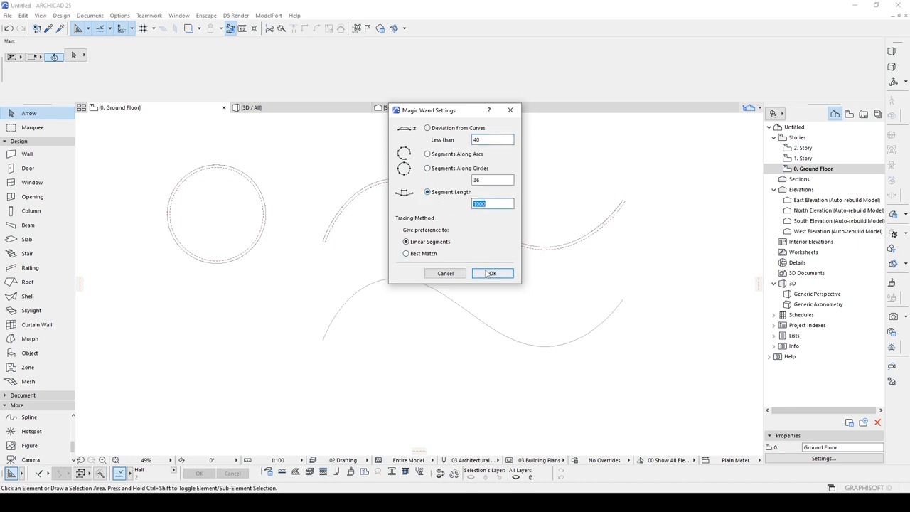
pyautogui.click(492, 273)
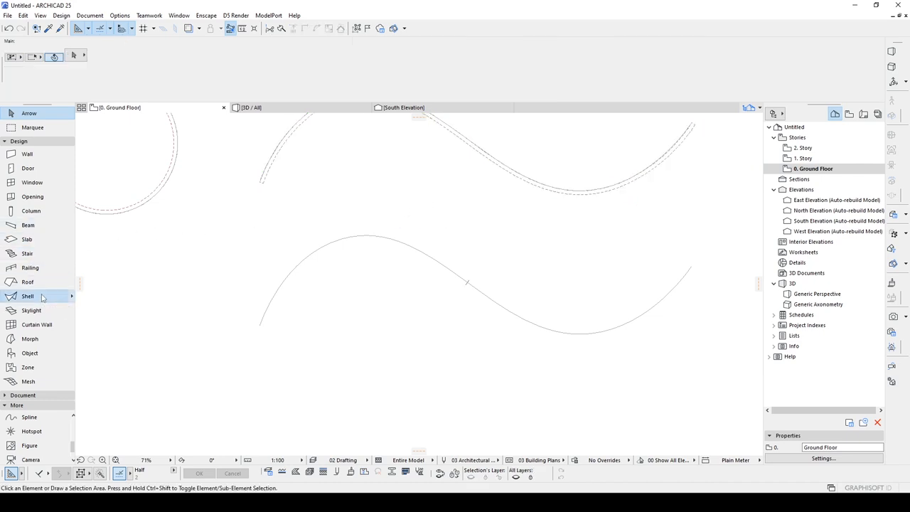
# Magic Wand-trace a straight-segmented shell along the lower spline, accepting the default extrusion length.
pyautogui.click(28, 296)
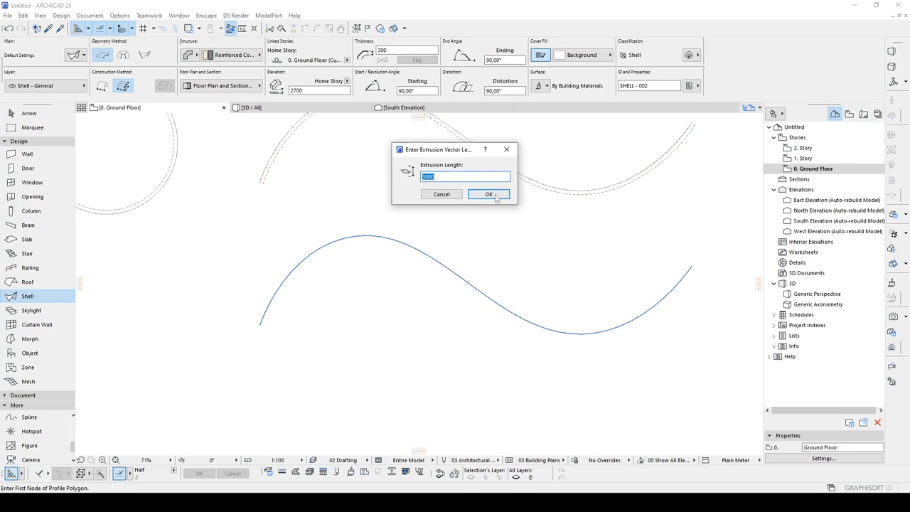
pyautogui.click(489, 194)
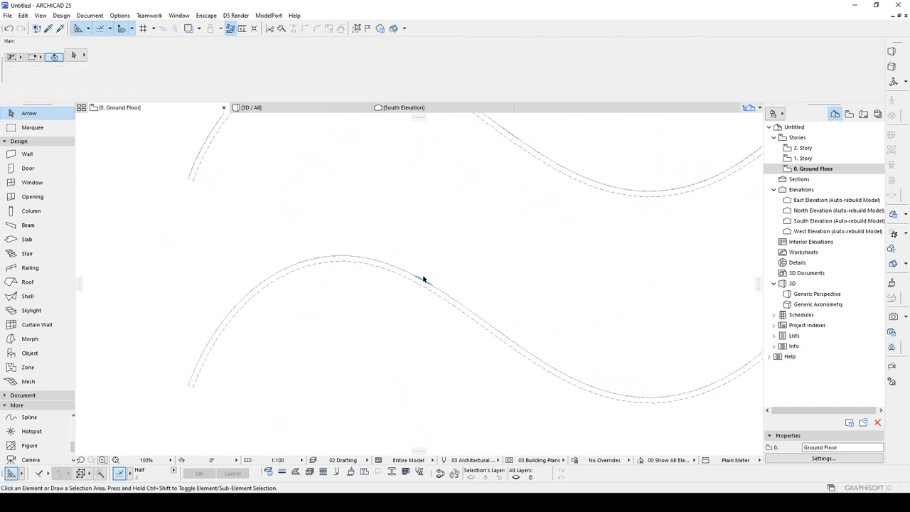
pyautogui.click(423, 280)
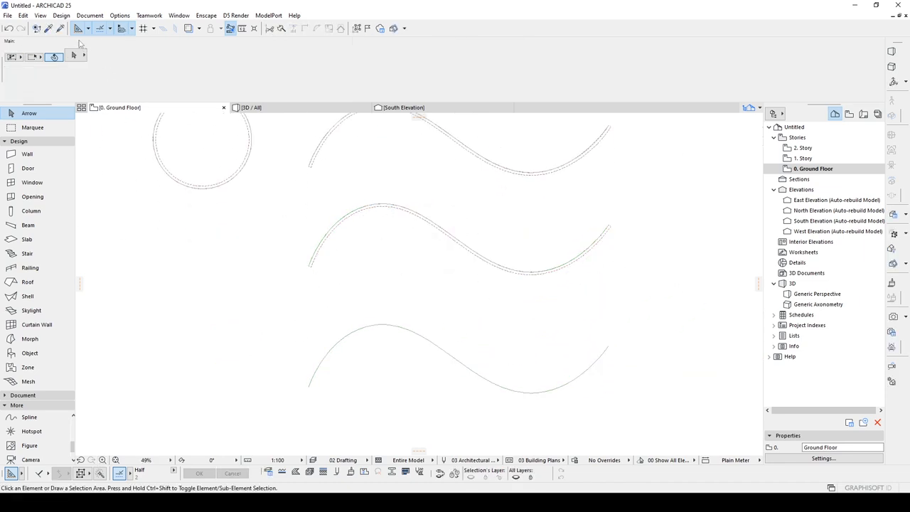
# Switch Magic Wand to 36 segments along circles and trace a shell on the bottom spline.
pyautogui.click(61, 15)
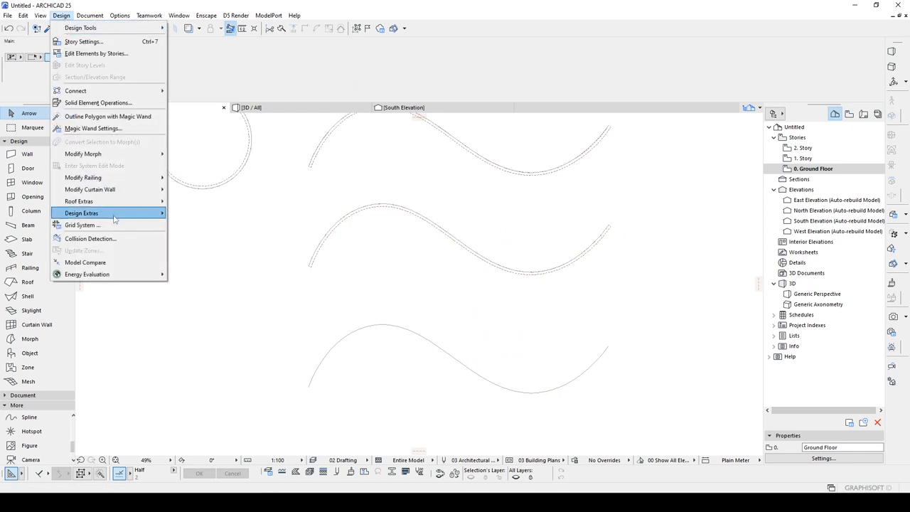
pyautogui.click(93, 128)
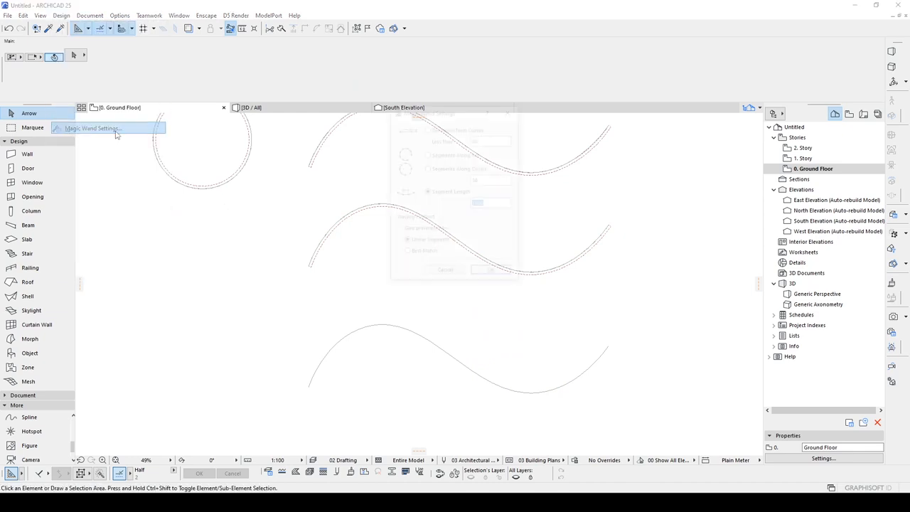
pyautogui.click(91, 128)
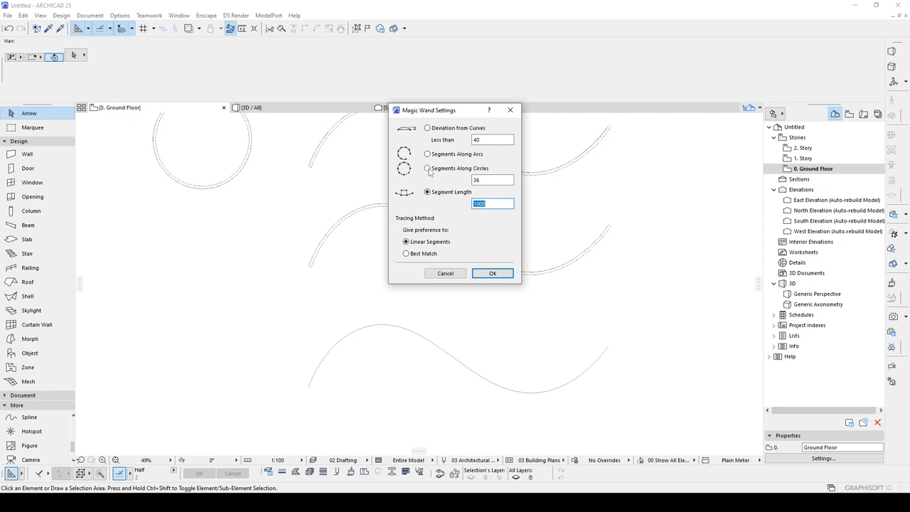
pyautogui.click(428, 168)
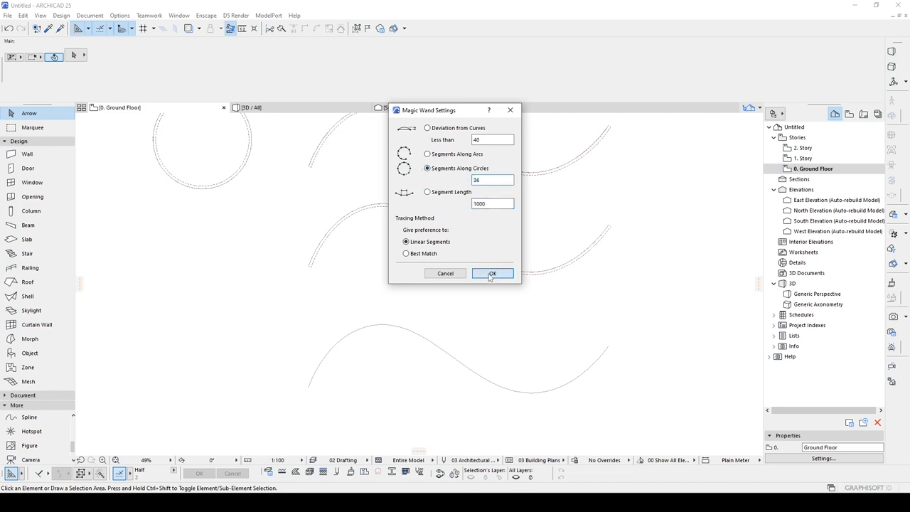
pyautogui.click(493, 274)
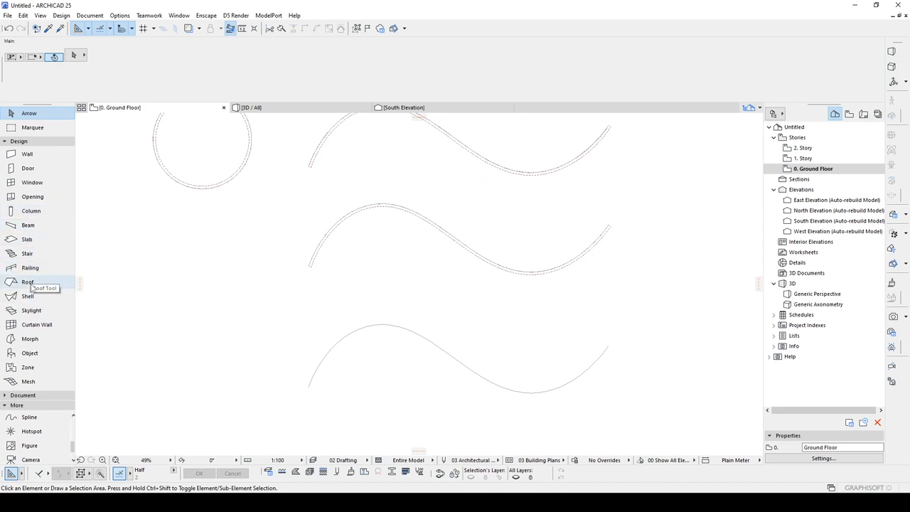
pyautogui.click(28, 296)
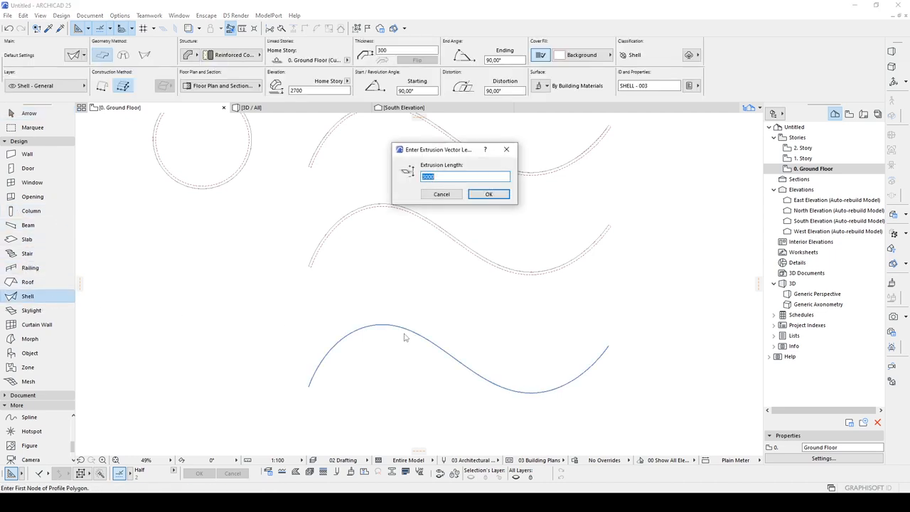
pyautogui.click(489, 195)
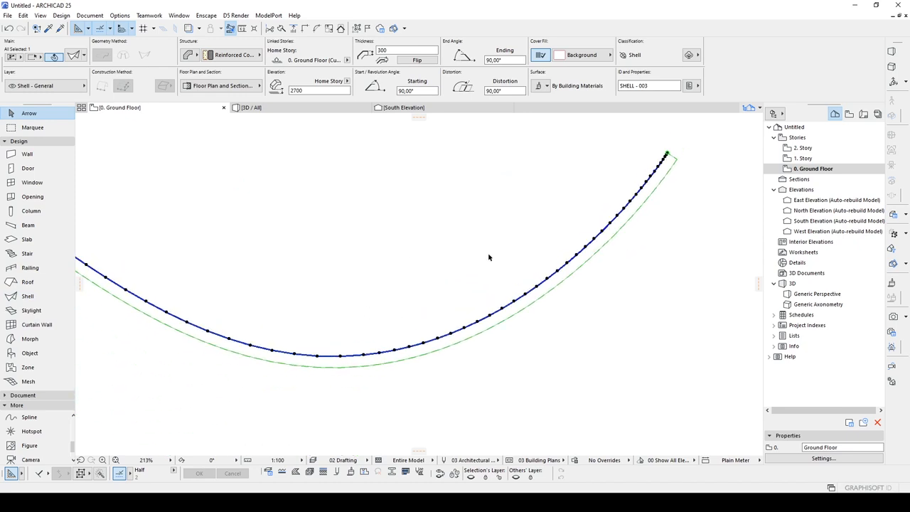
pyautogui.moveTo(460, 209)
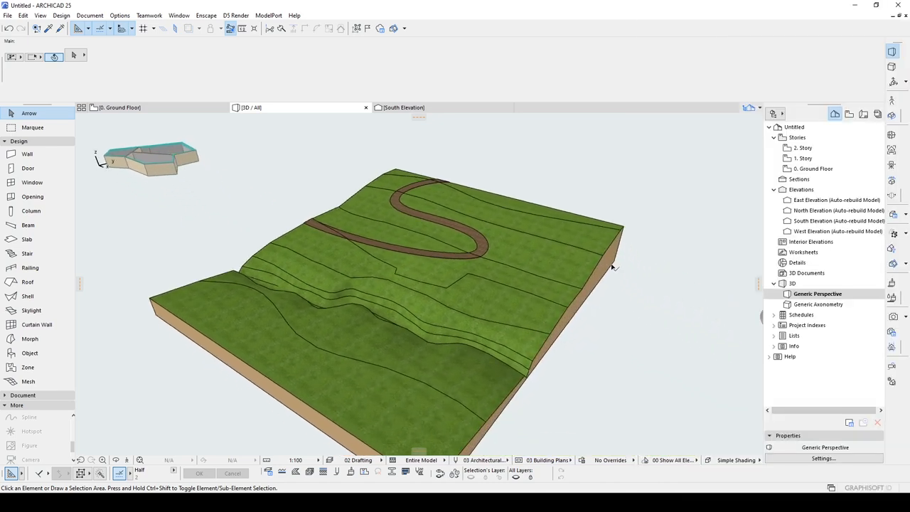
pyautogui.moveTo(611, 267)
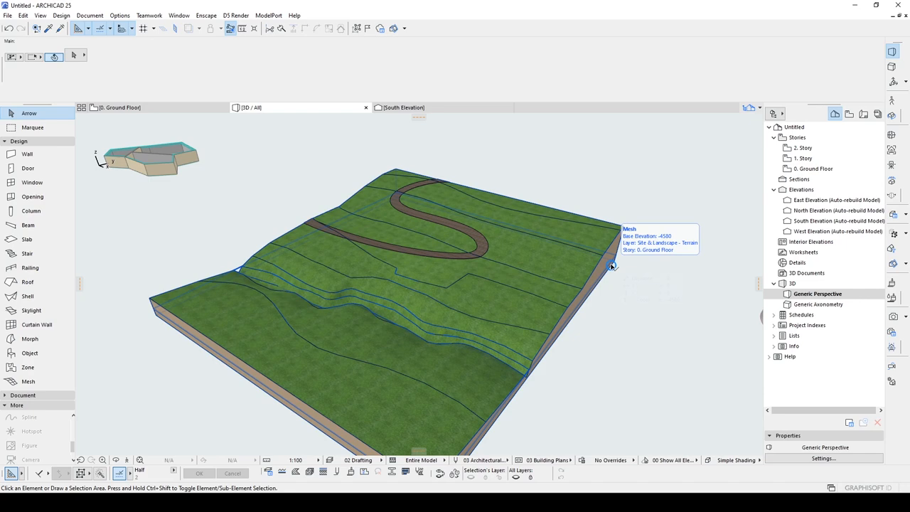